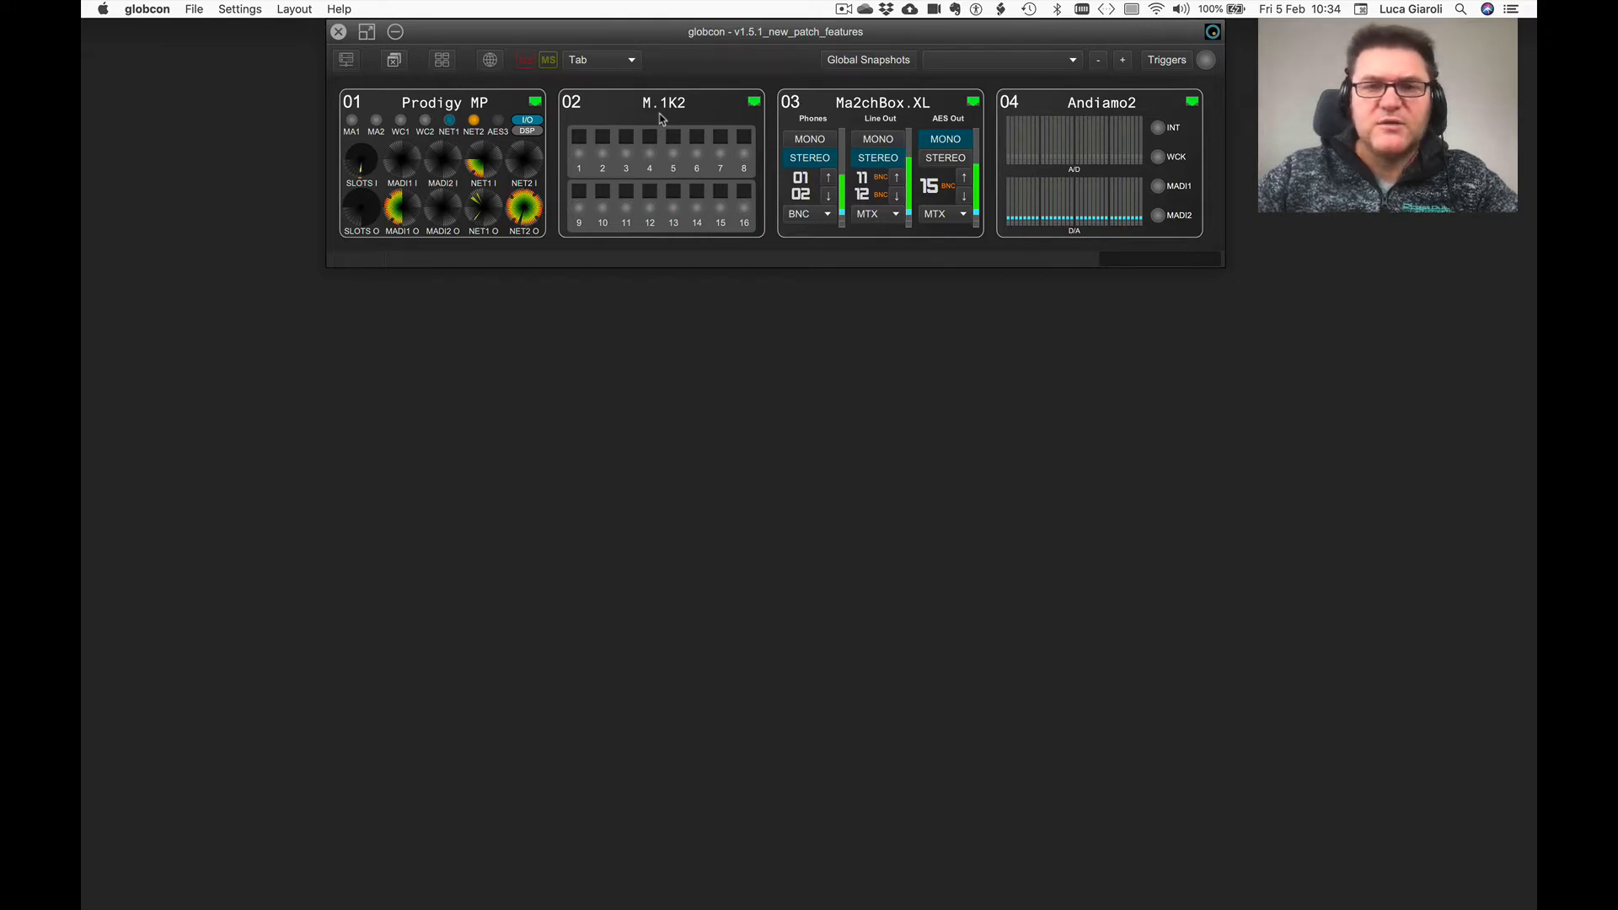
pyautogui.moveTo(1143, 118)
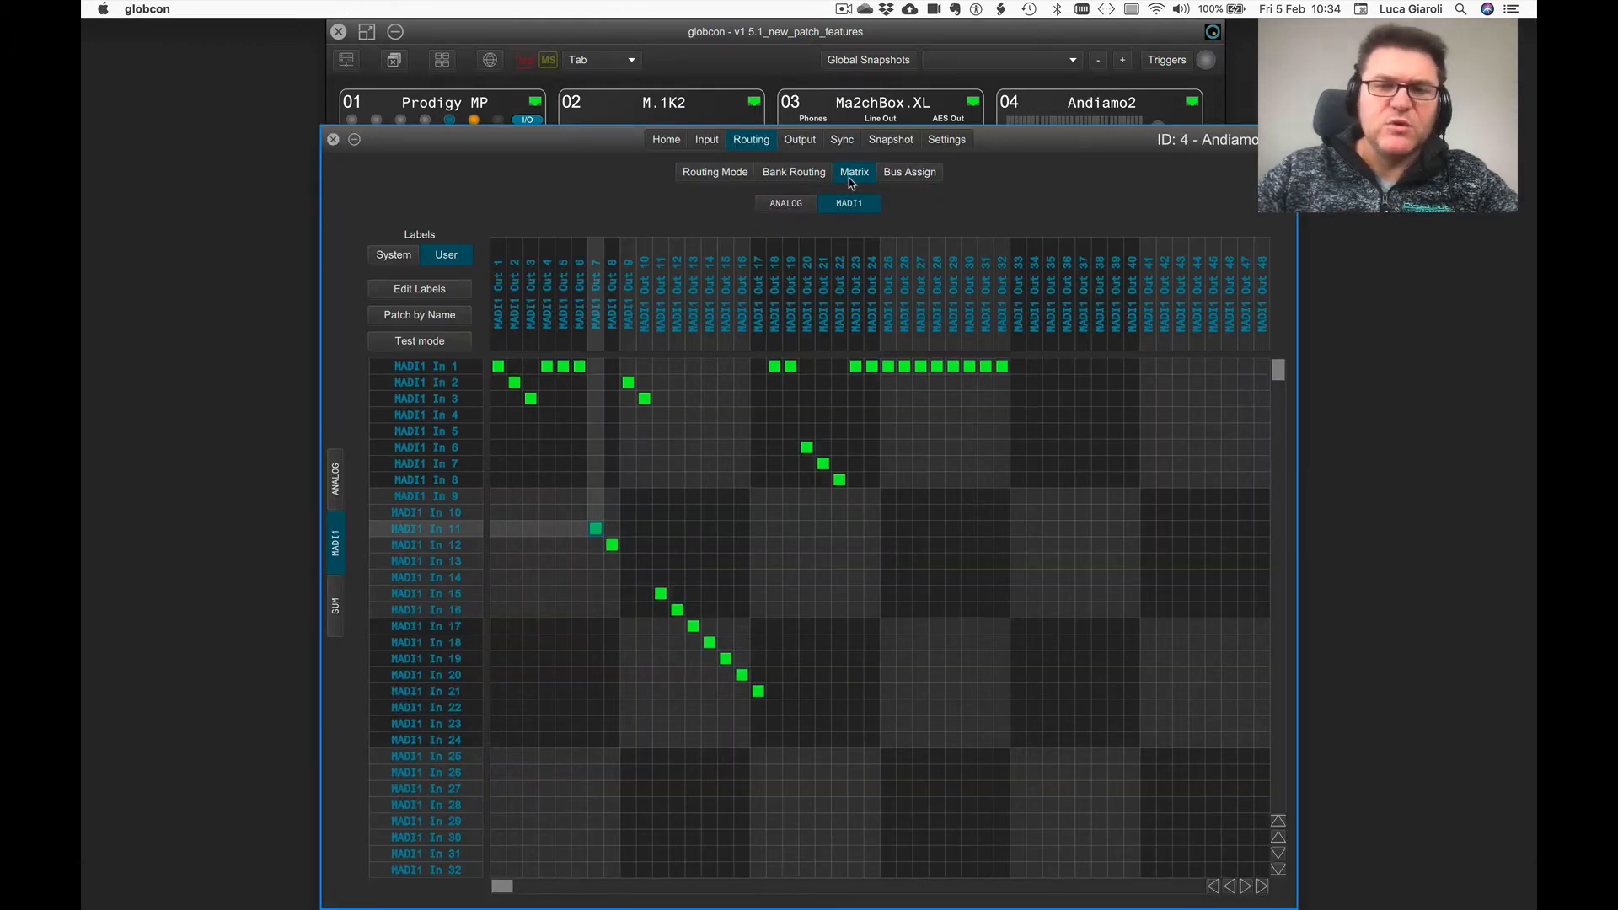
pyautogui.moveTo(564, 355)
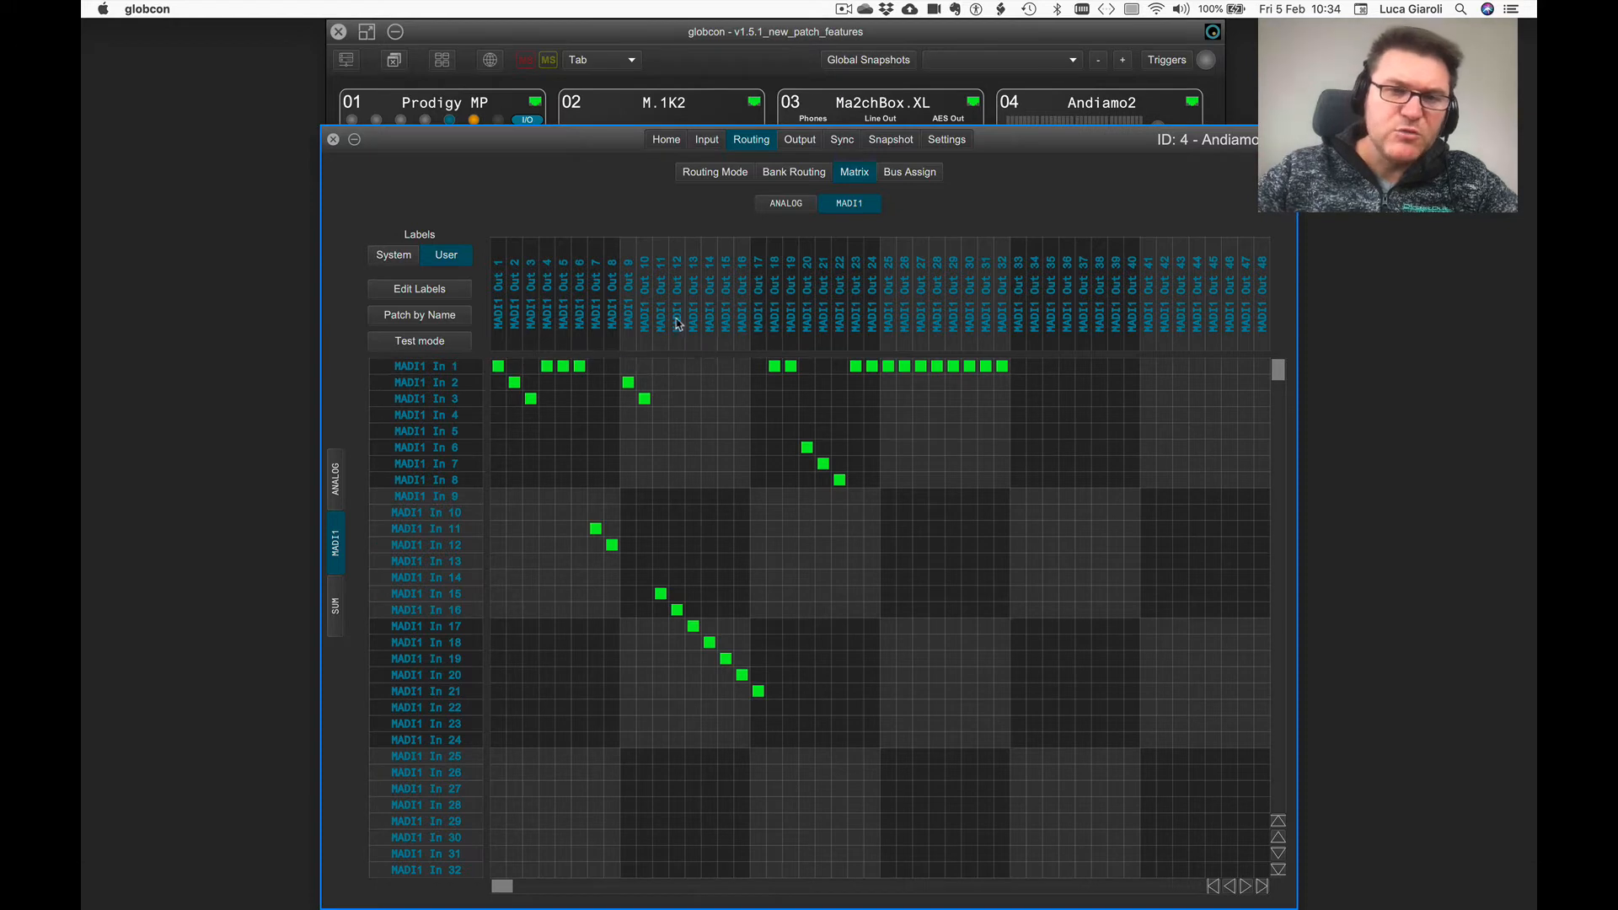
pyautogui.moveTo(678, 296)
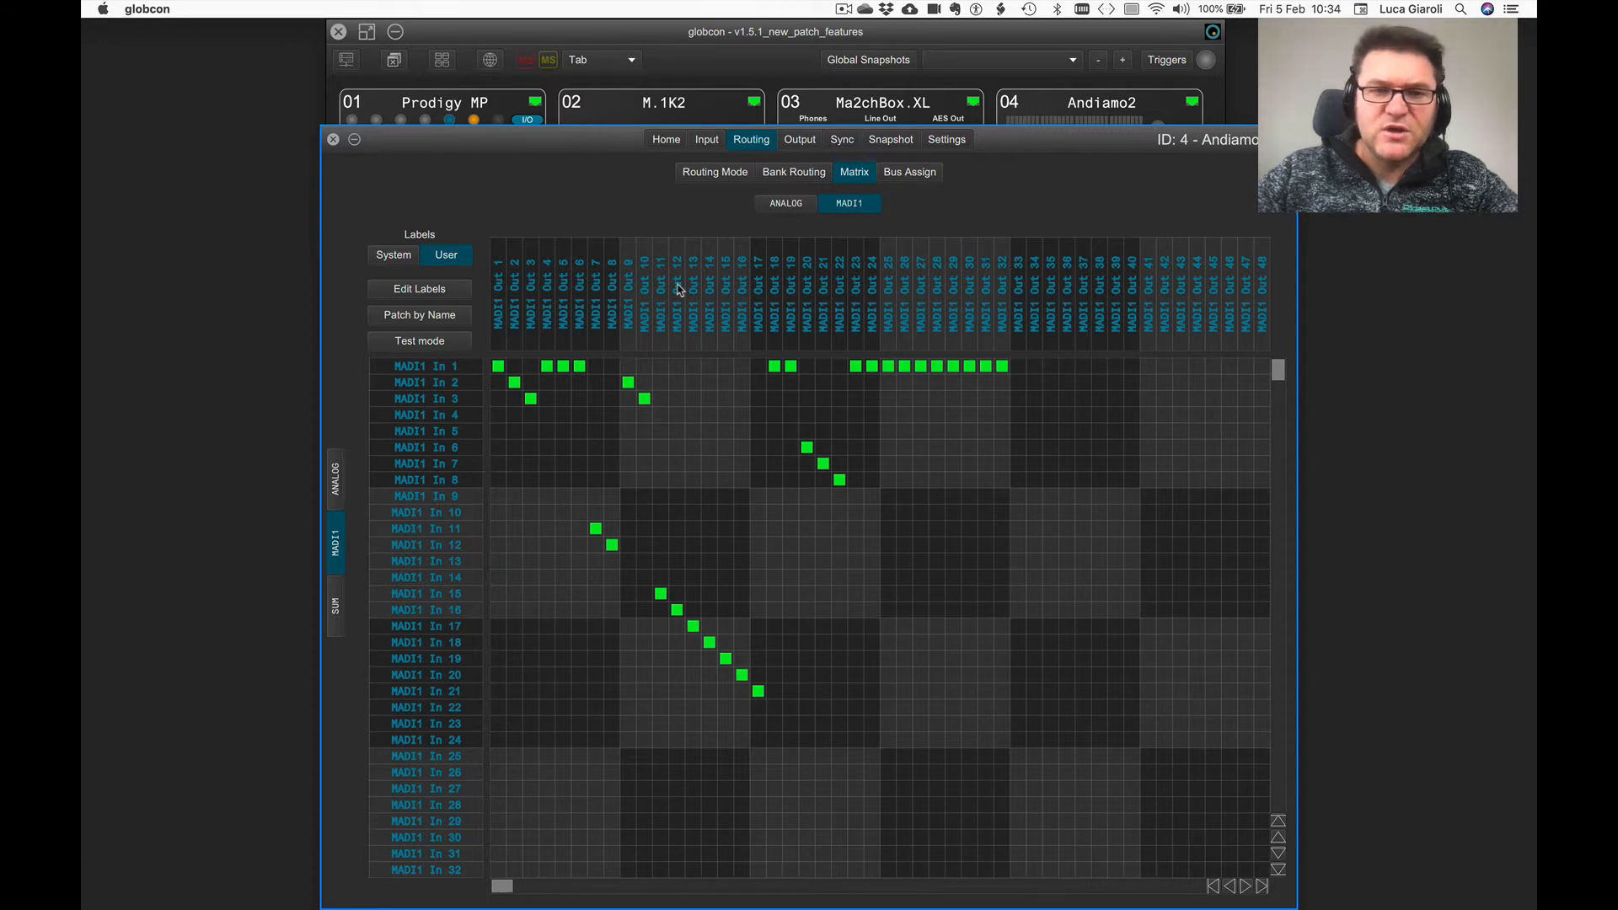
pyautogui.moveTo(678, 289)
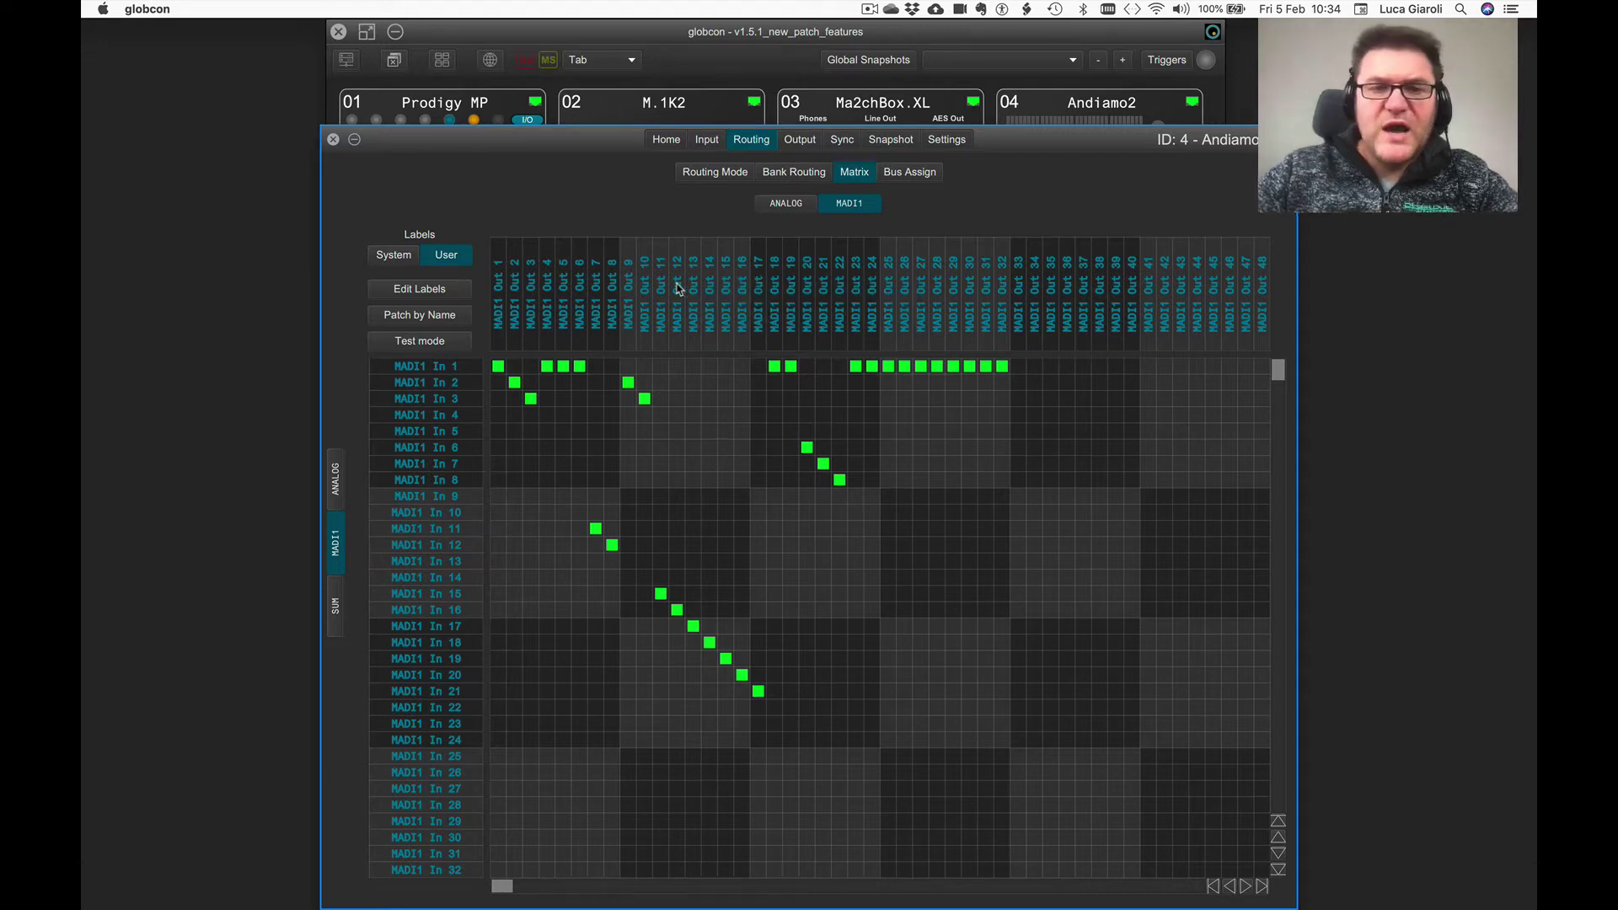
pyautogui.click(335, 607)
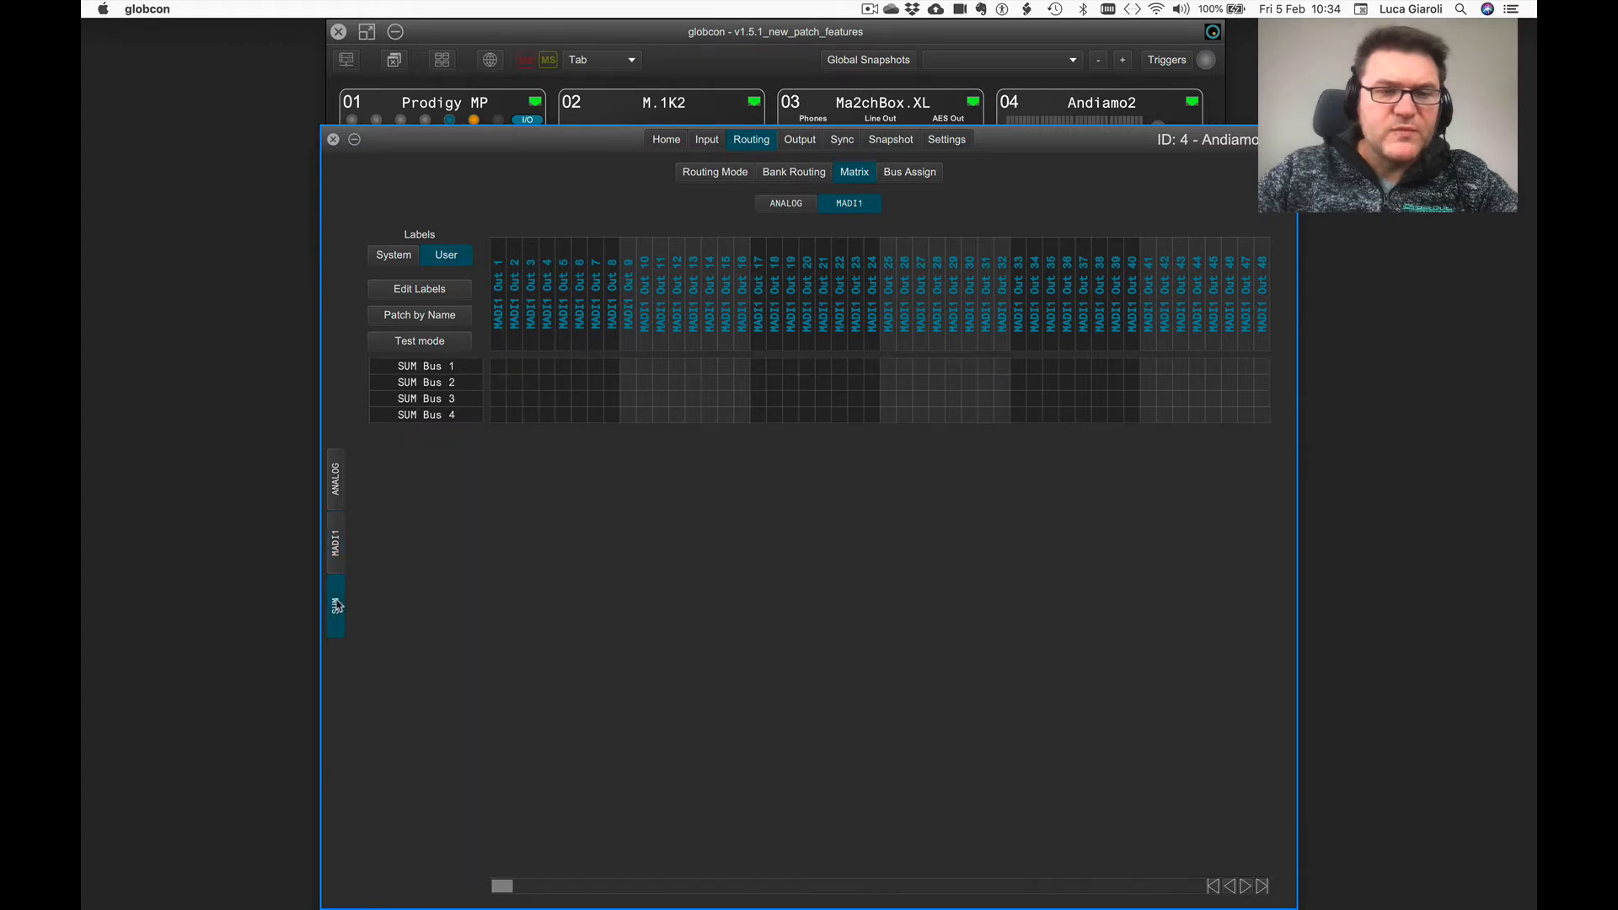
pyautogui.click(334, 482)
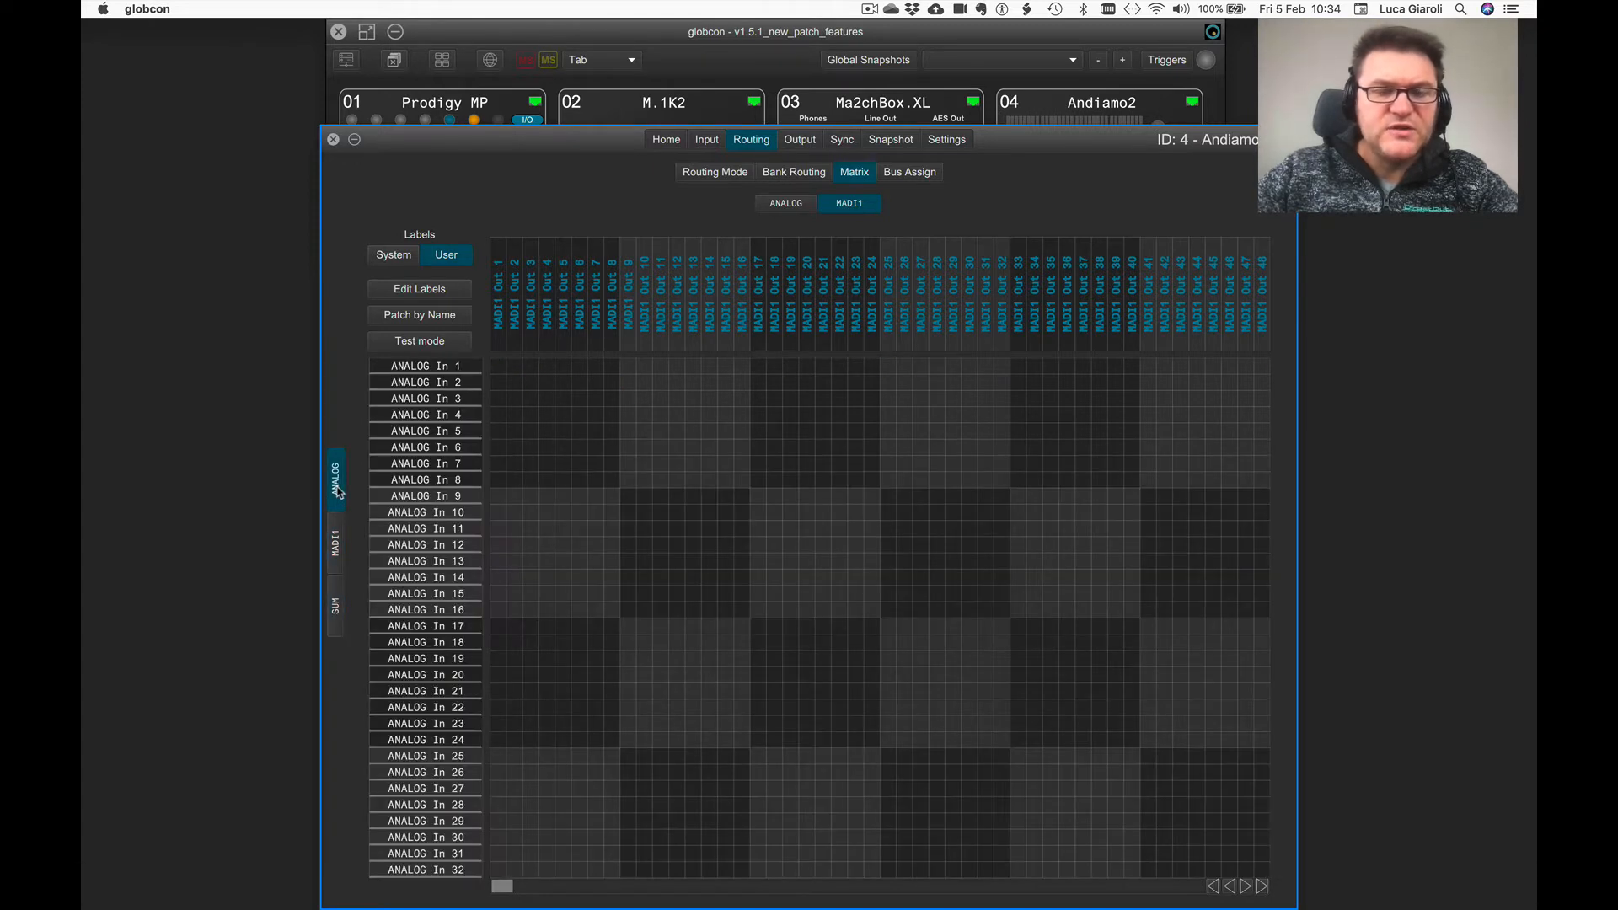
pyautogui.moveTo(697, 297)
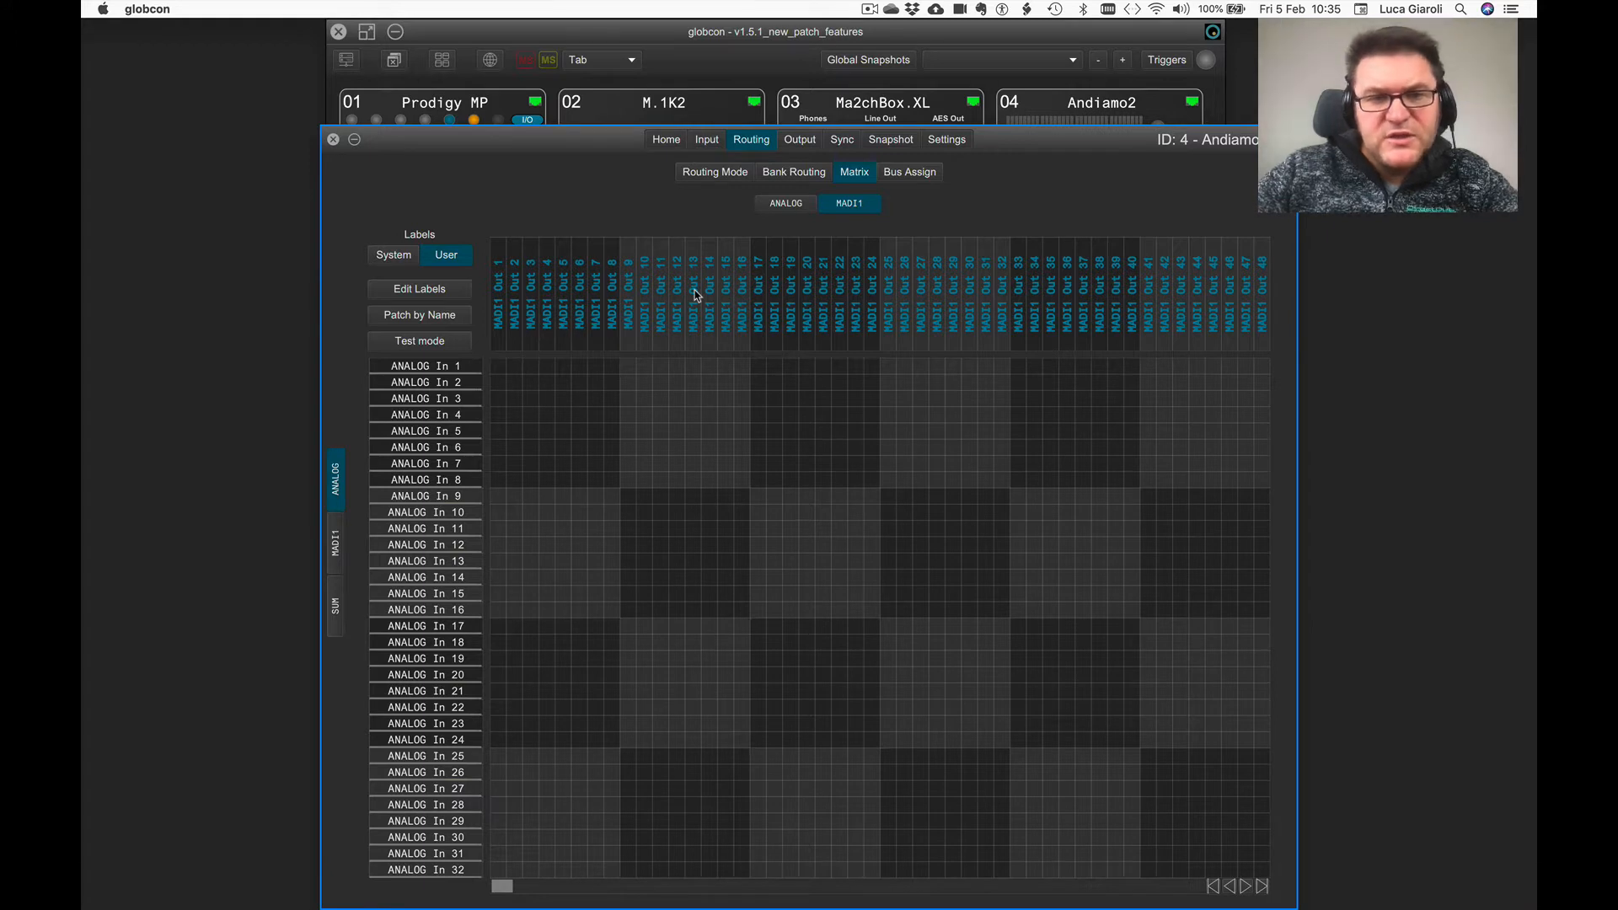
pyautogui.click(335, 542)
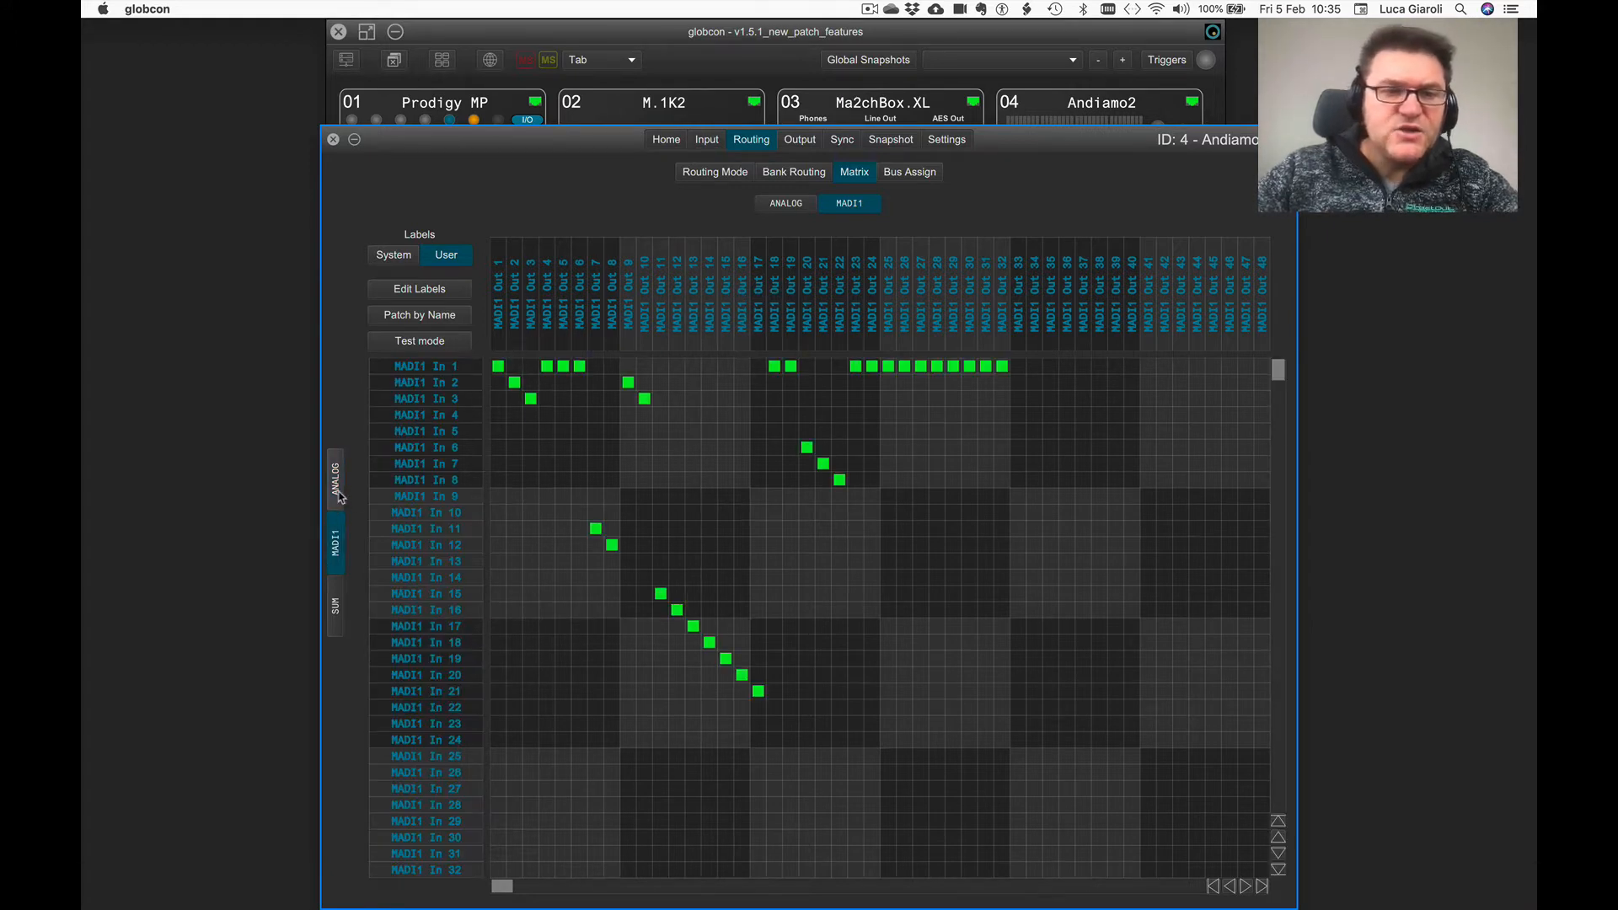
pyautogui.click(336, 479)
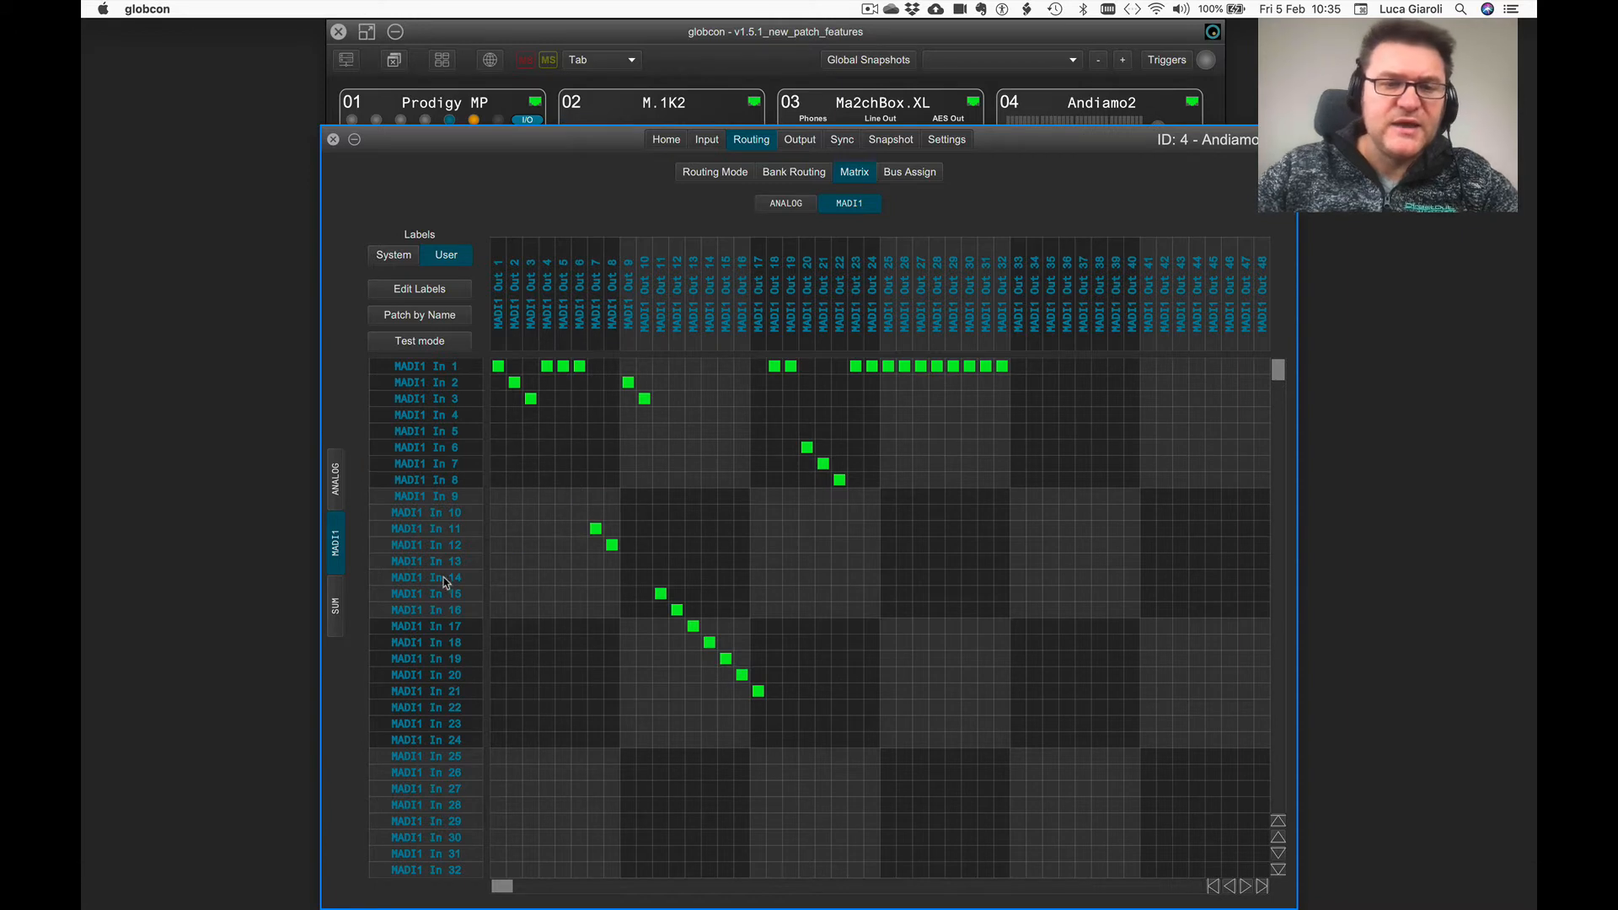
pyautogui.moveTo(414, 564)
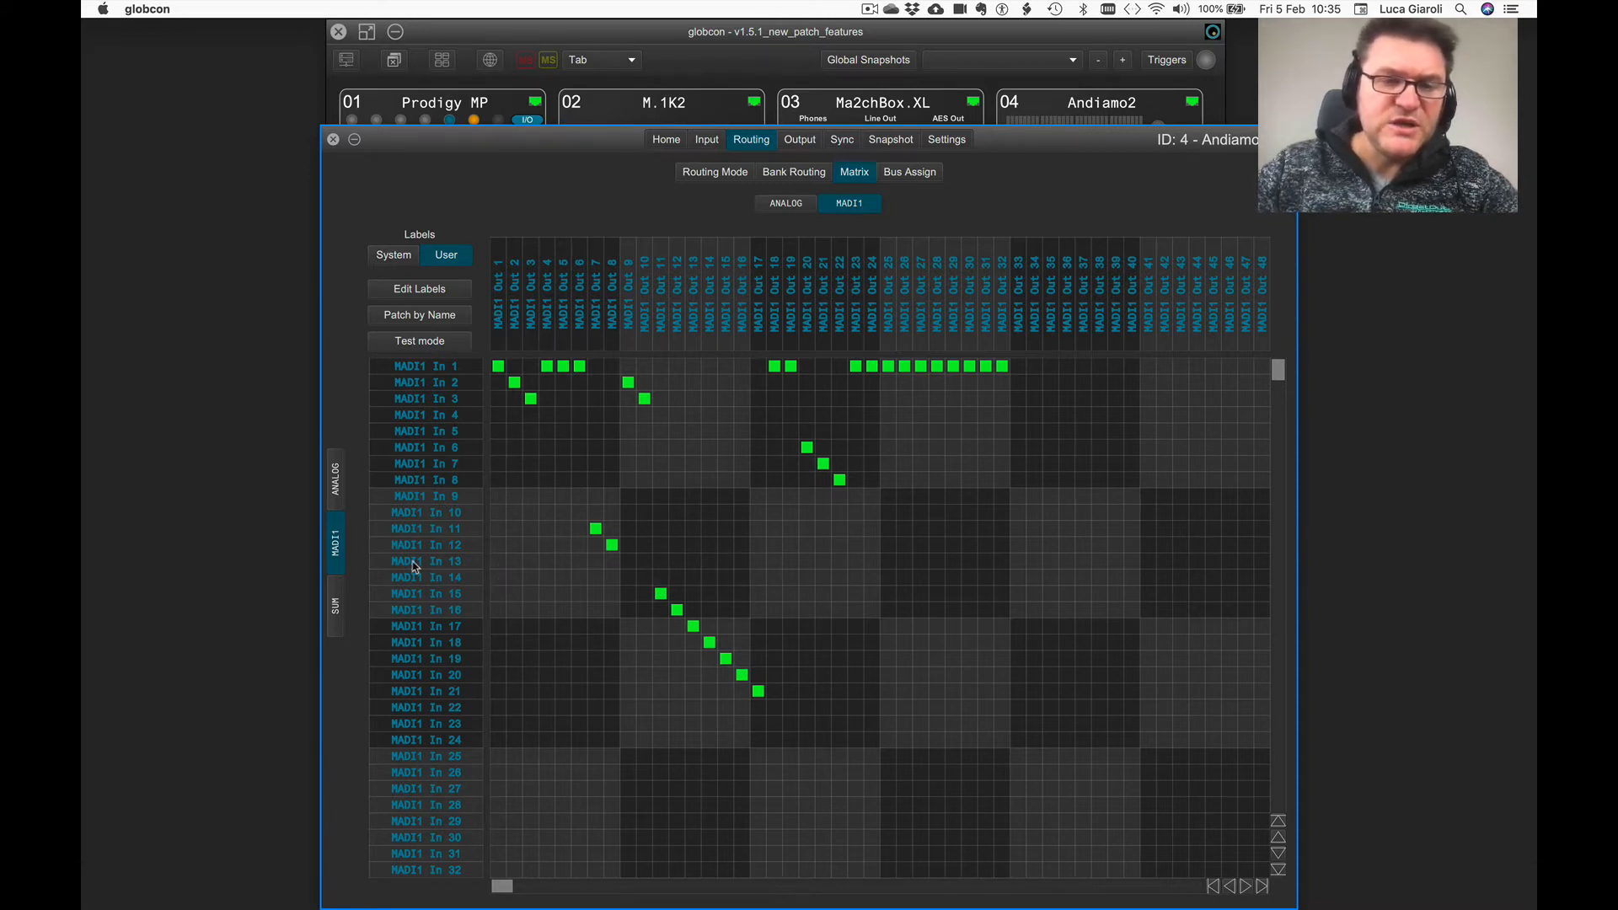
pyautogui.moveTo(419, 366)
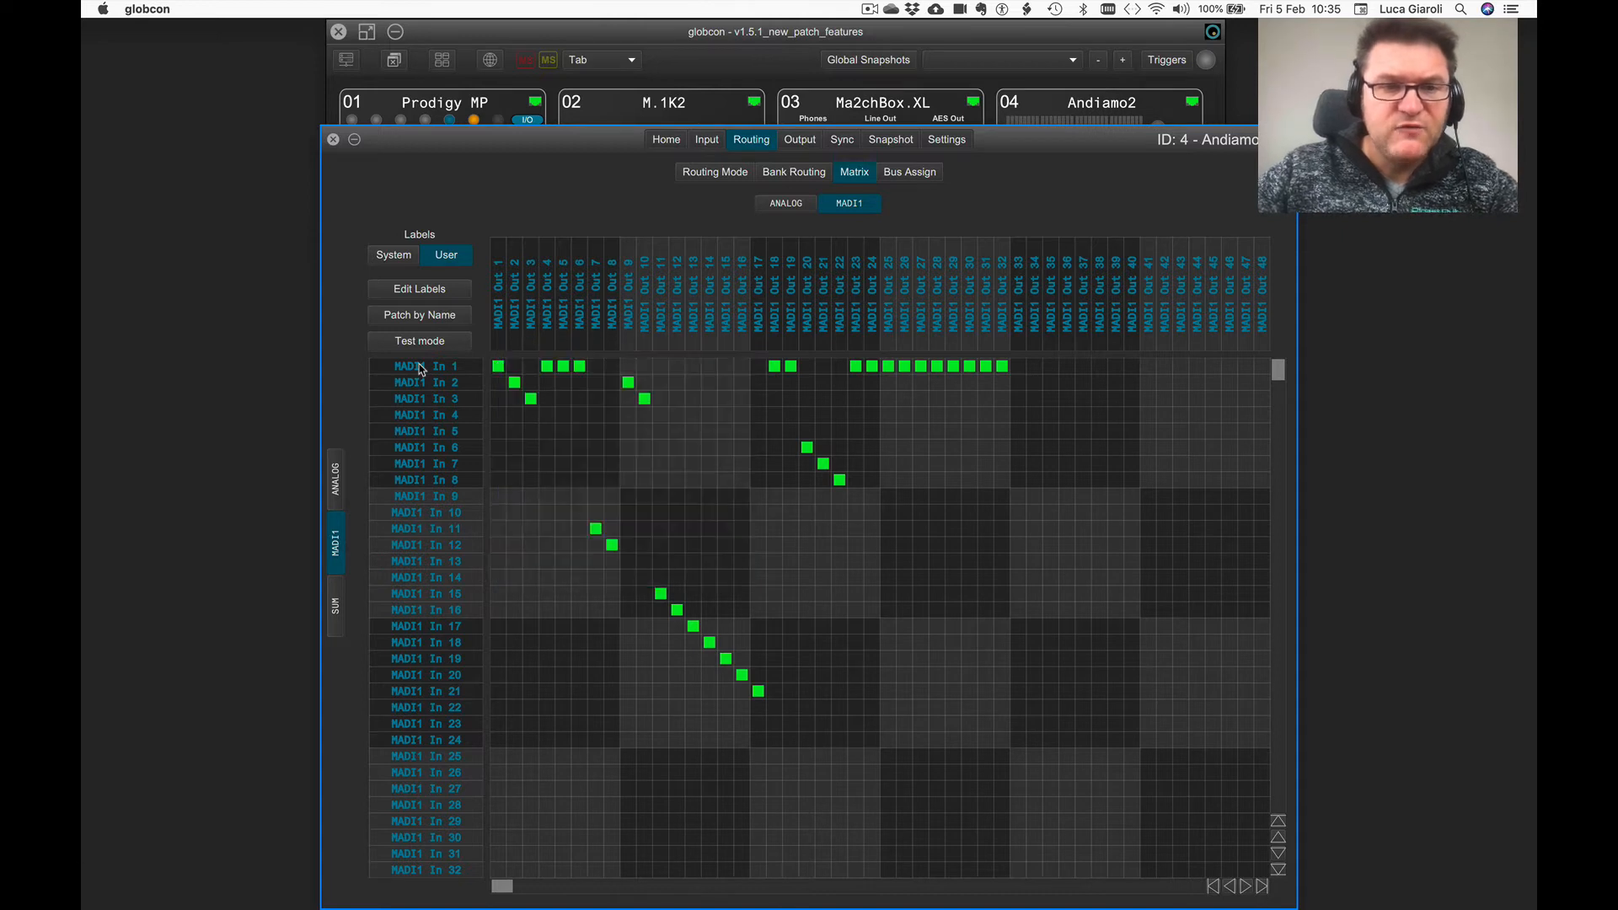
pyautogui.moveTo(417, 366)
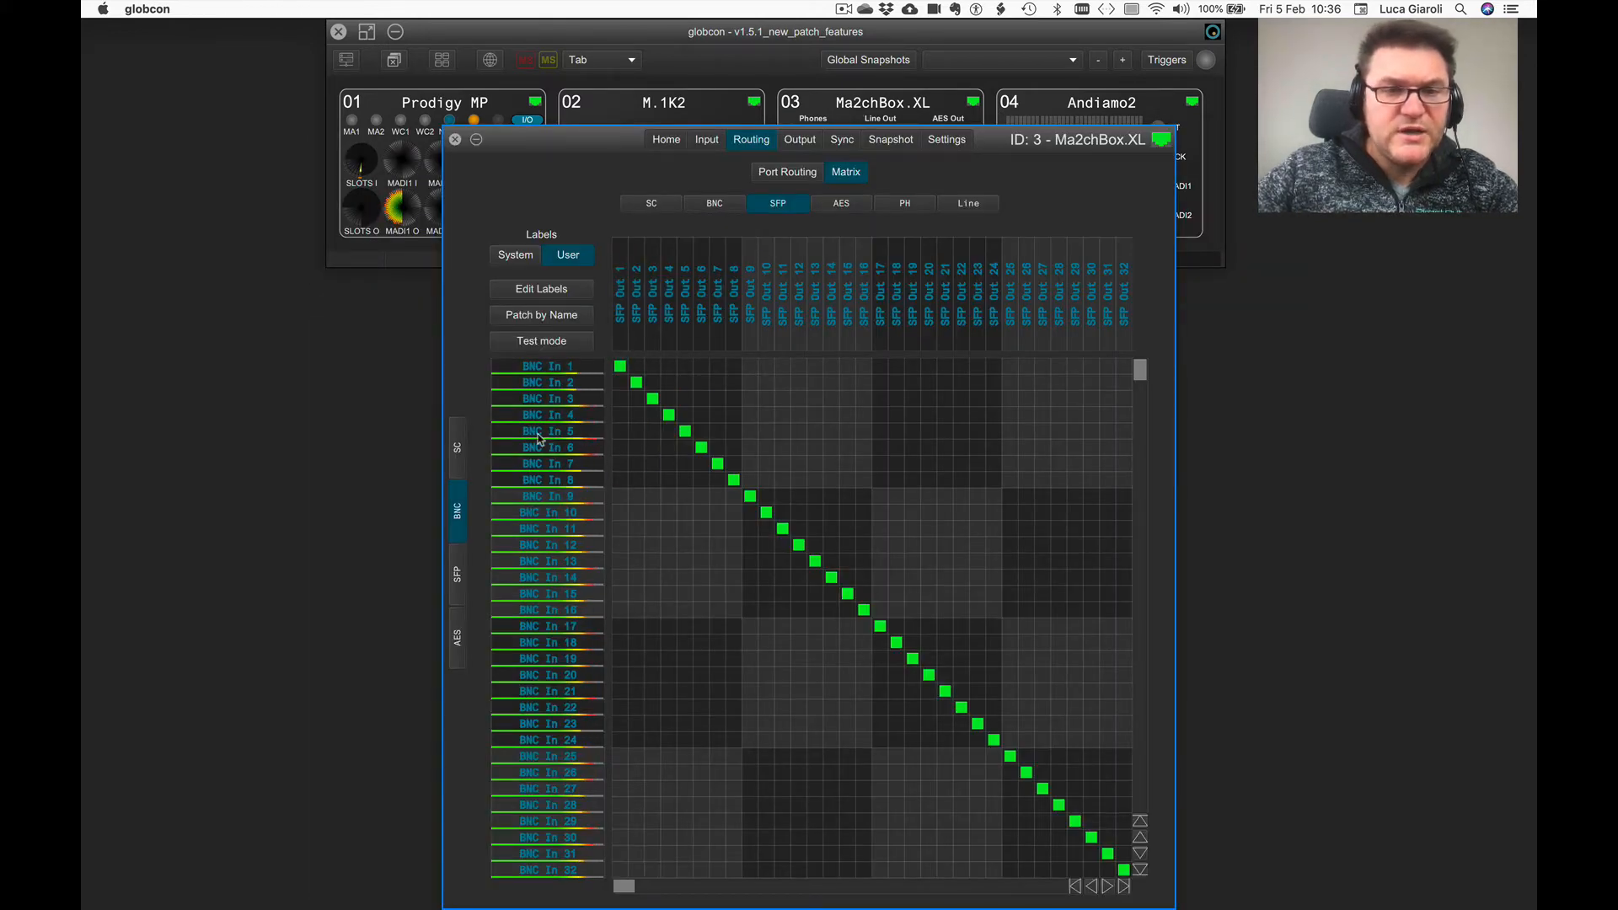
pyautogui.moveTo(540, 431)
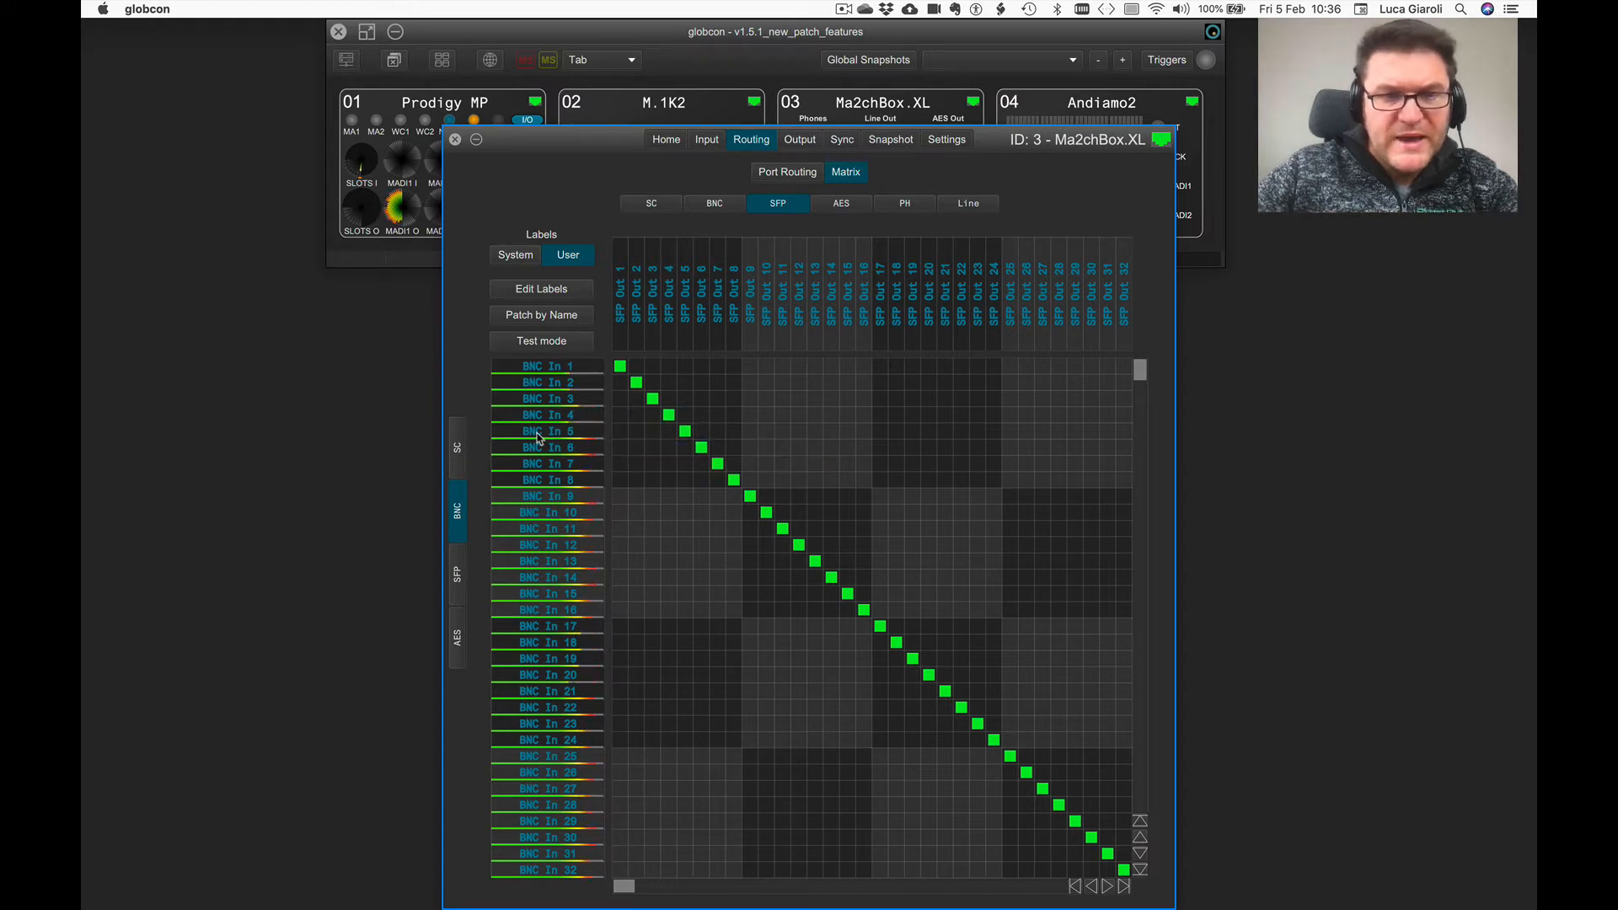
# Step: Toggle BNC In 5's destination view between the BNC and SFP output tabs twice
pyautogui.click(713, 203)
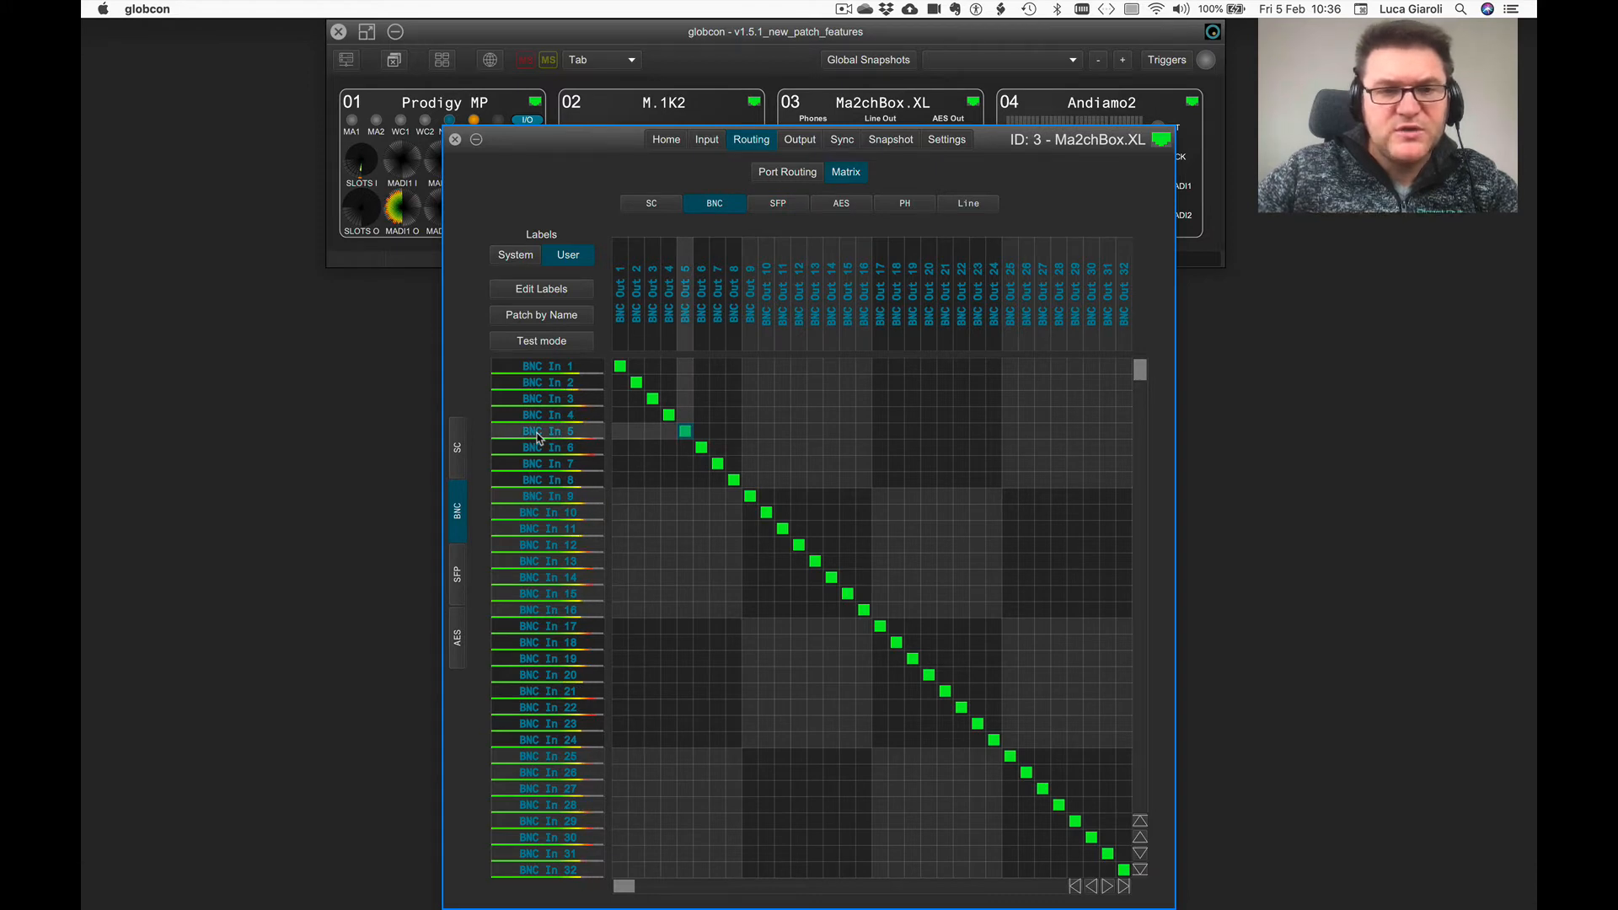
pyautogui.click(776, 203)
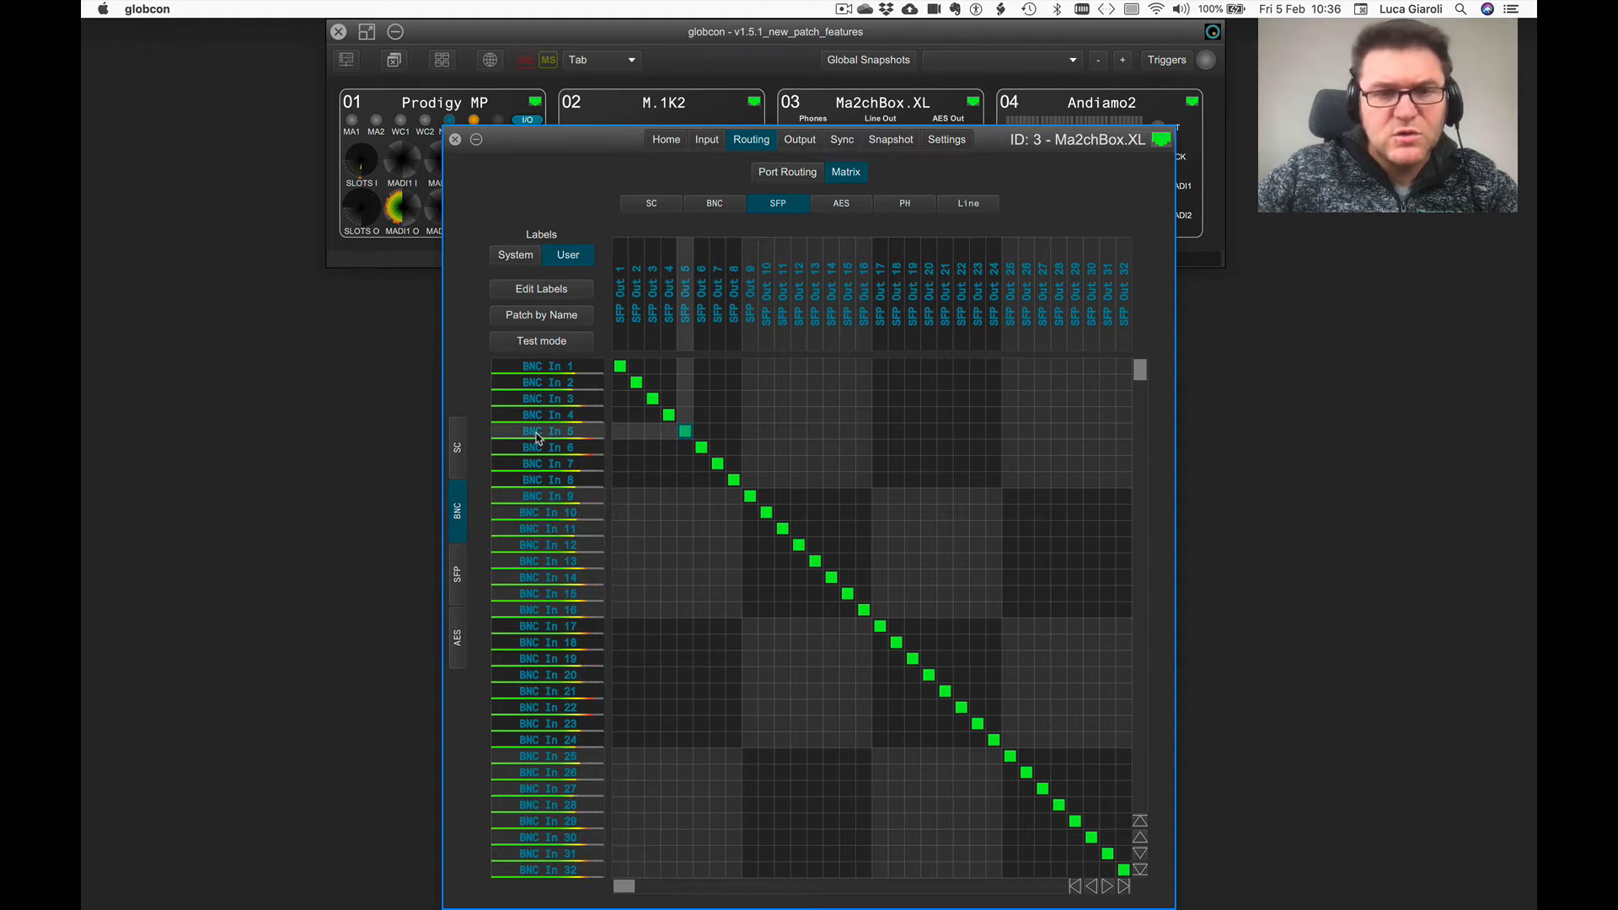
pyautogui.click(714, 203)
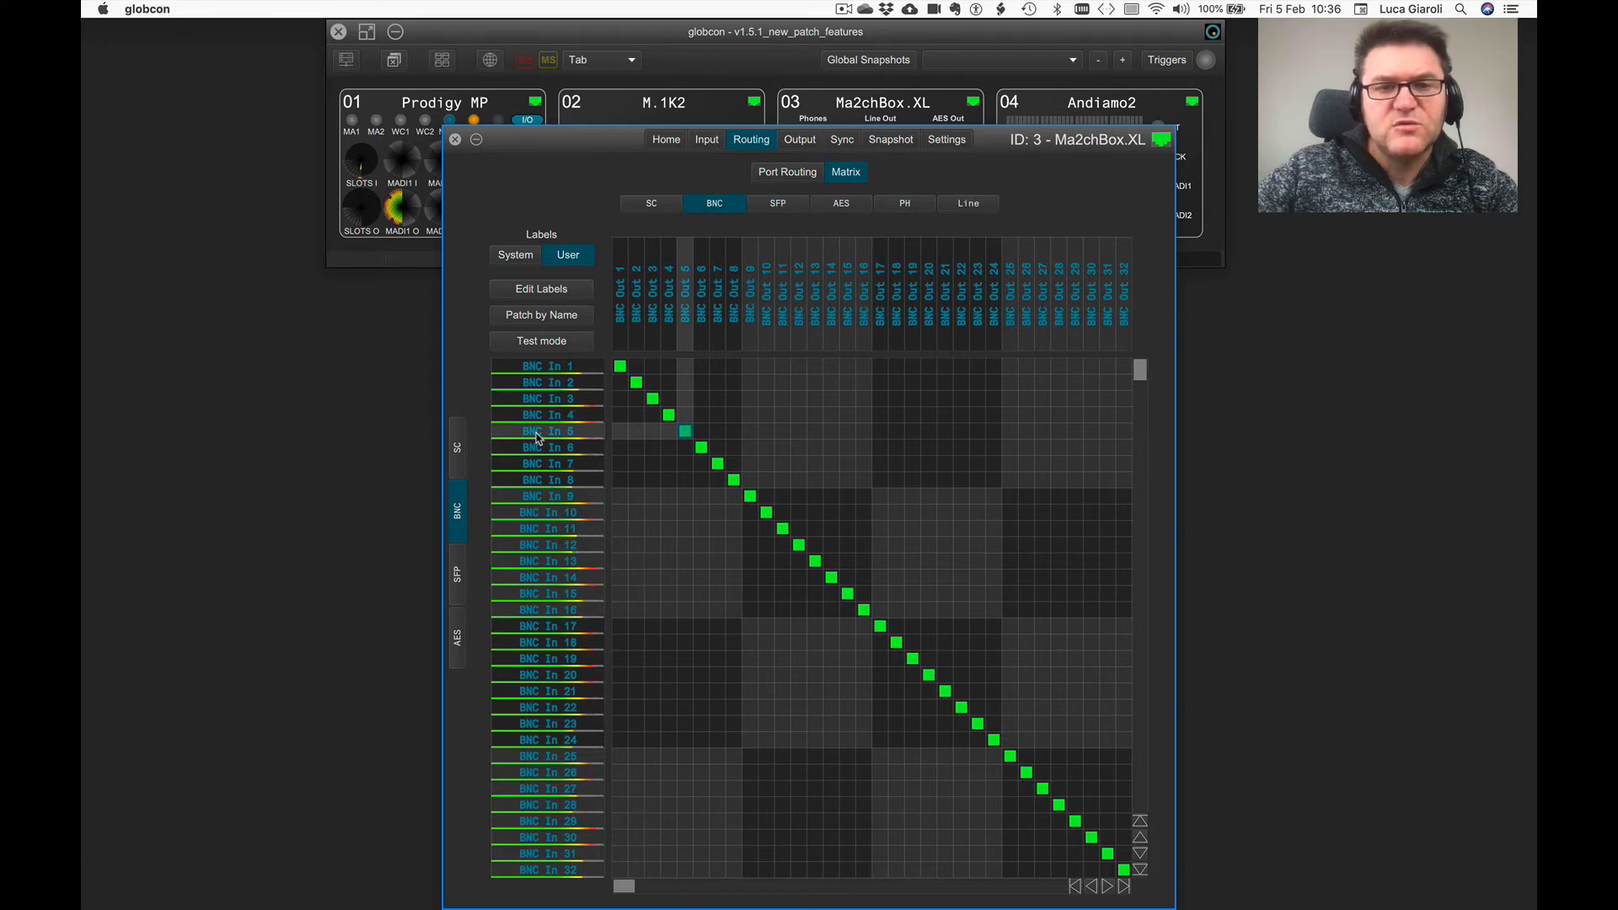
pyautogui.click(778, 203)
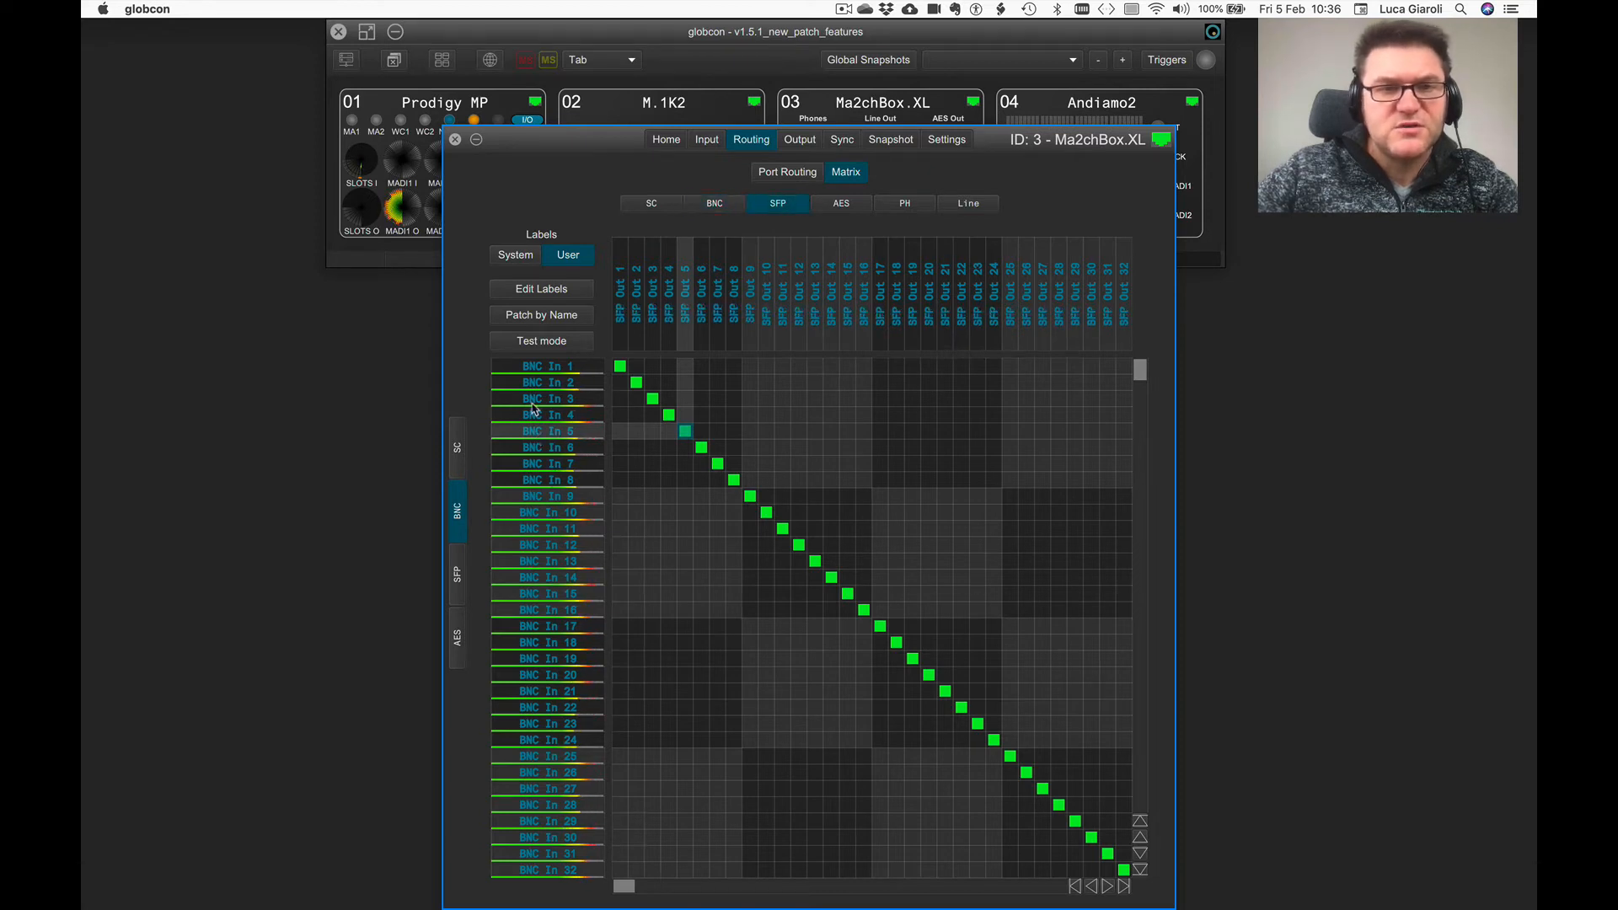
pyautogui.click(455, 139)
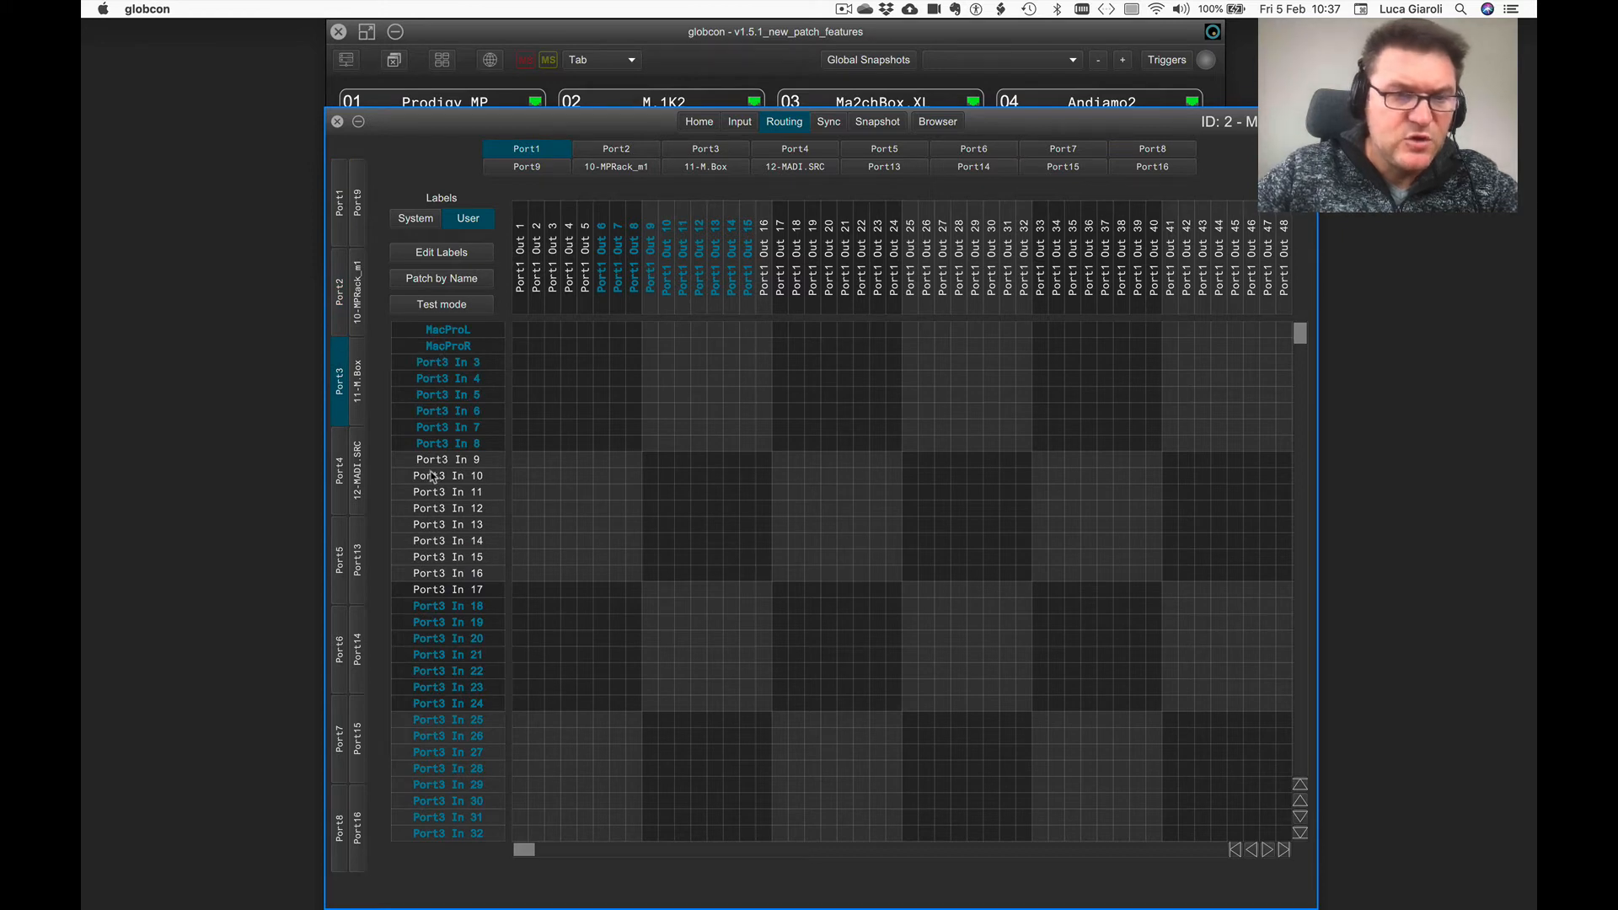
pyautogui.moveTo(446, 492)
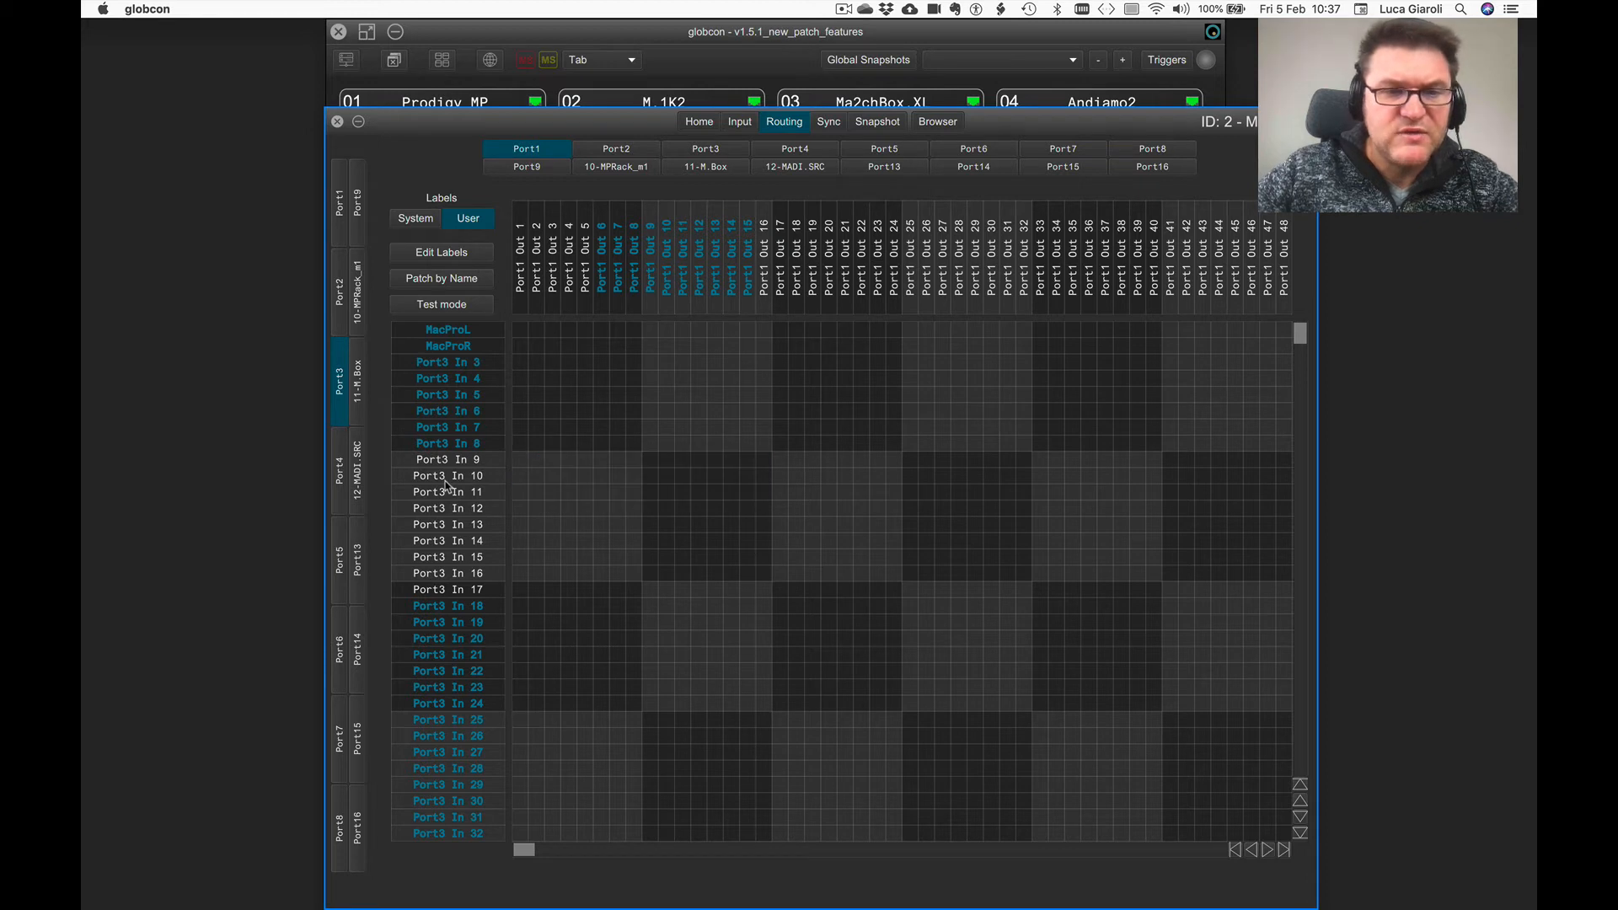
pyautogui.moveTo(442, 426)
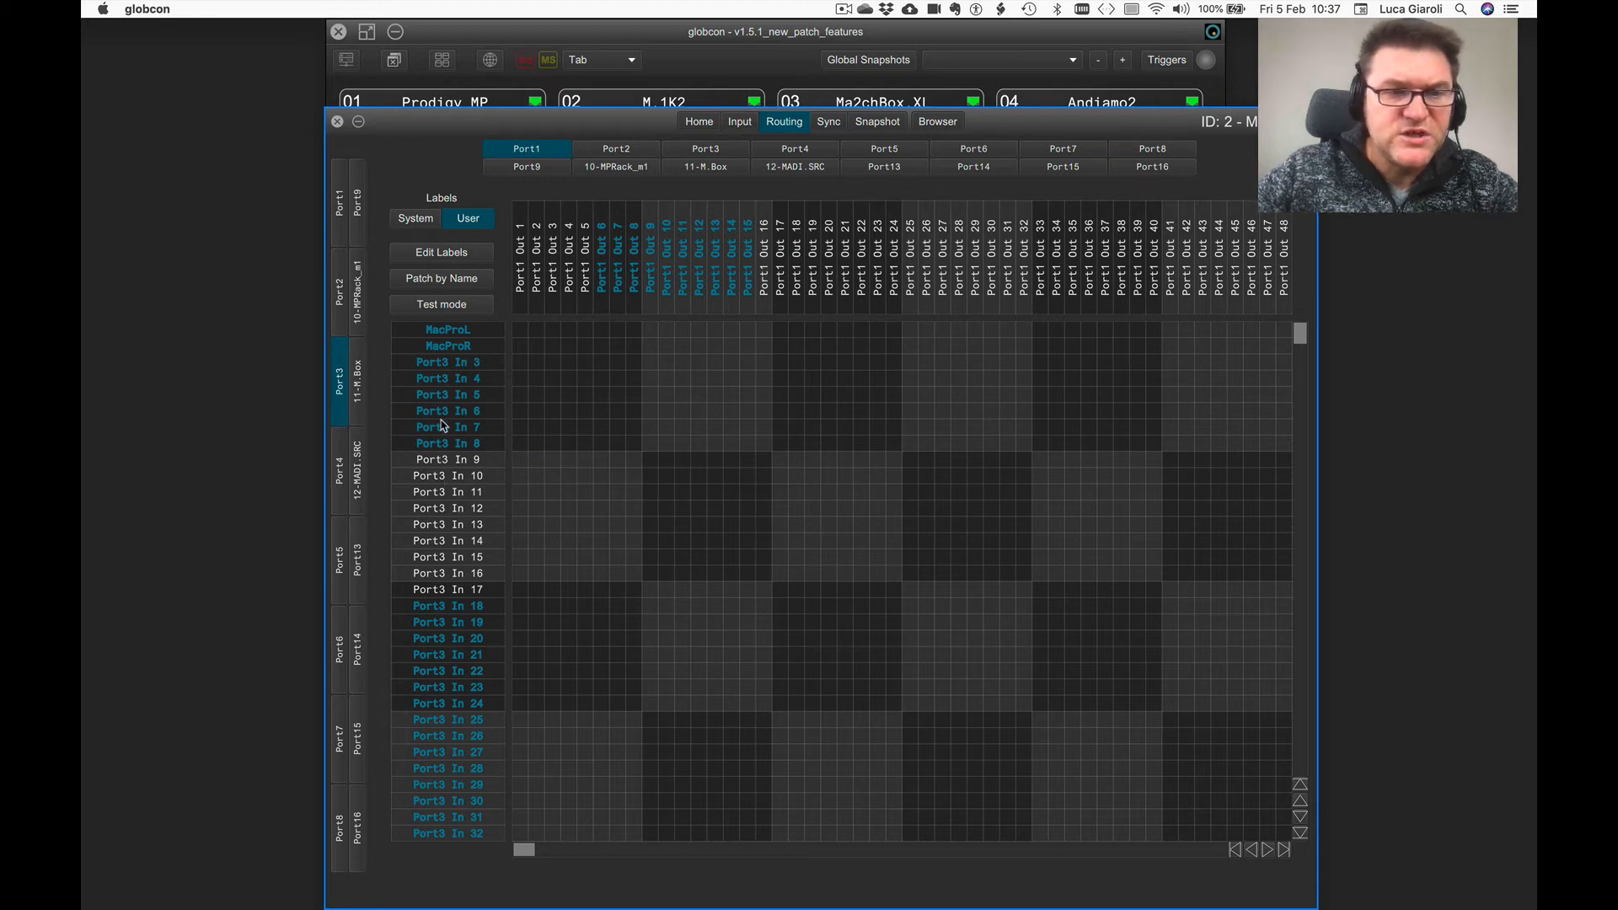
pyautogui.moveTo(439, 365)
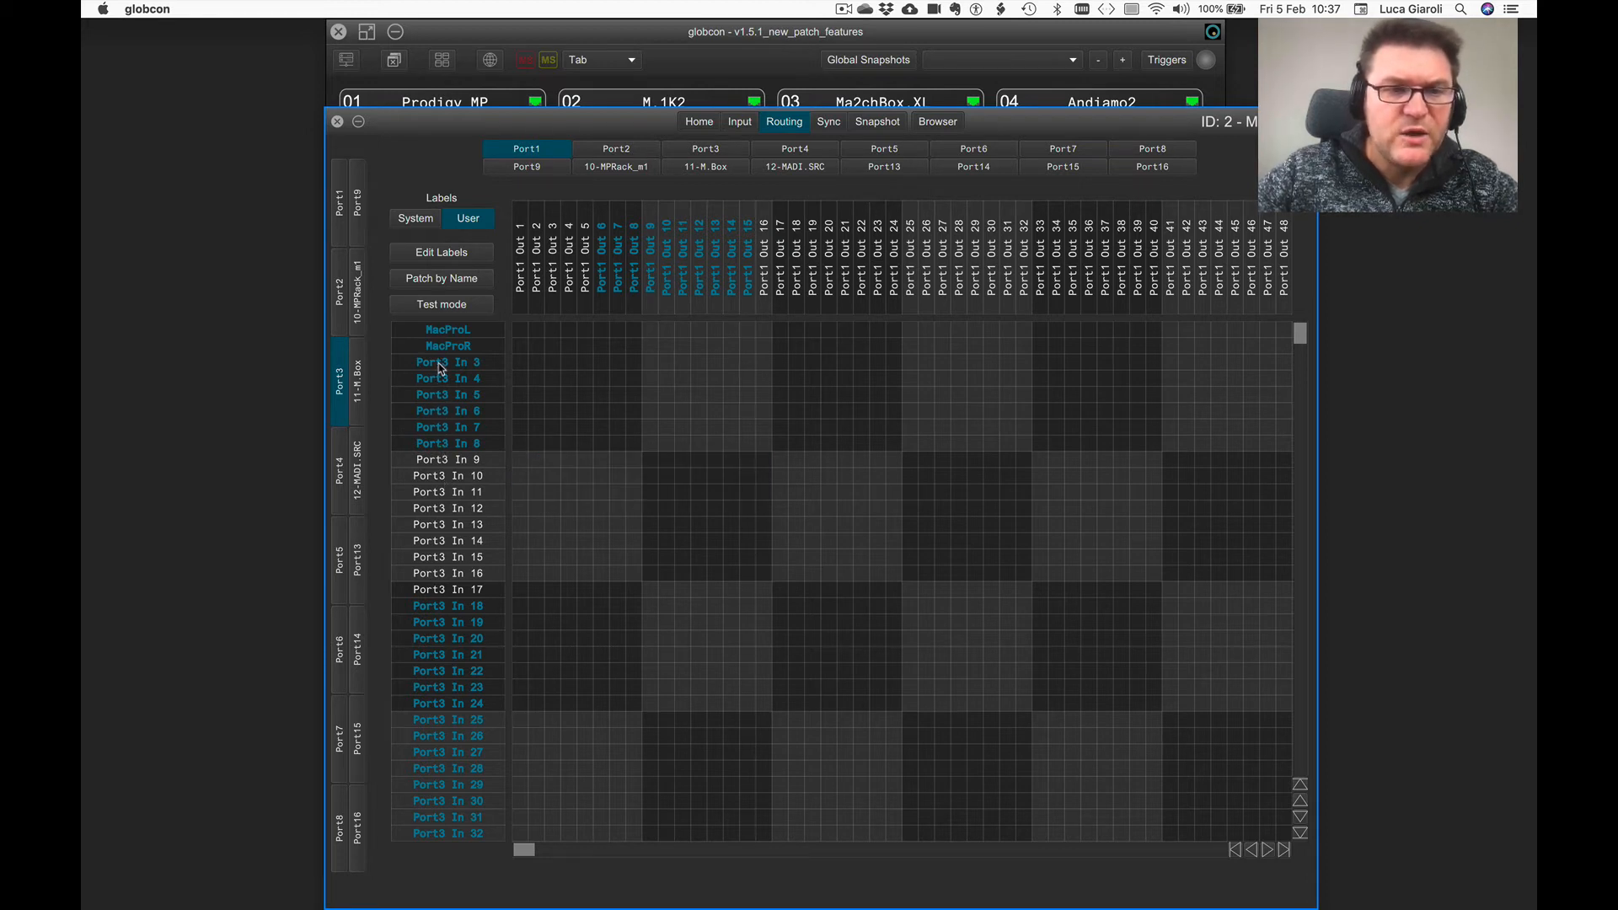
pyautogui.moveTo(441, 362)
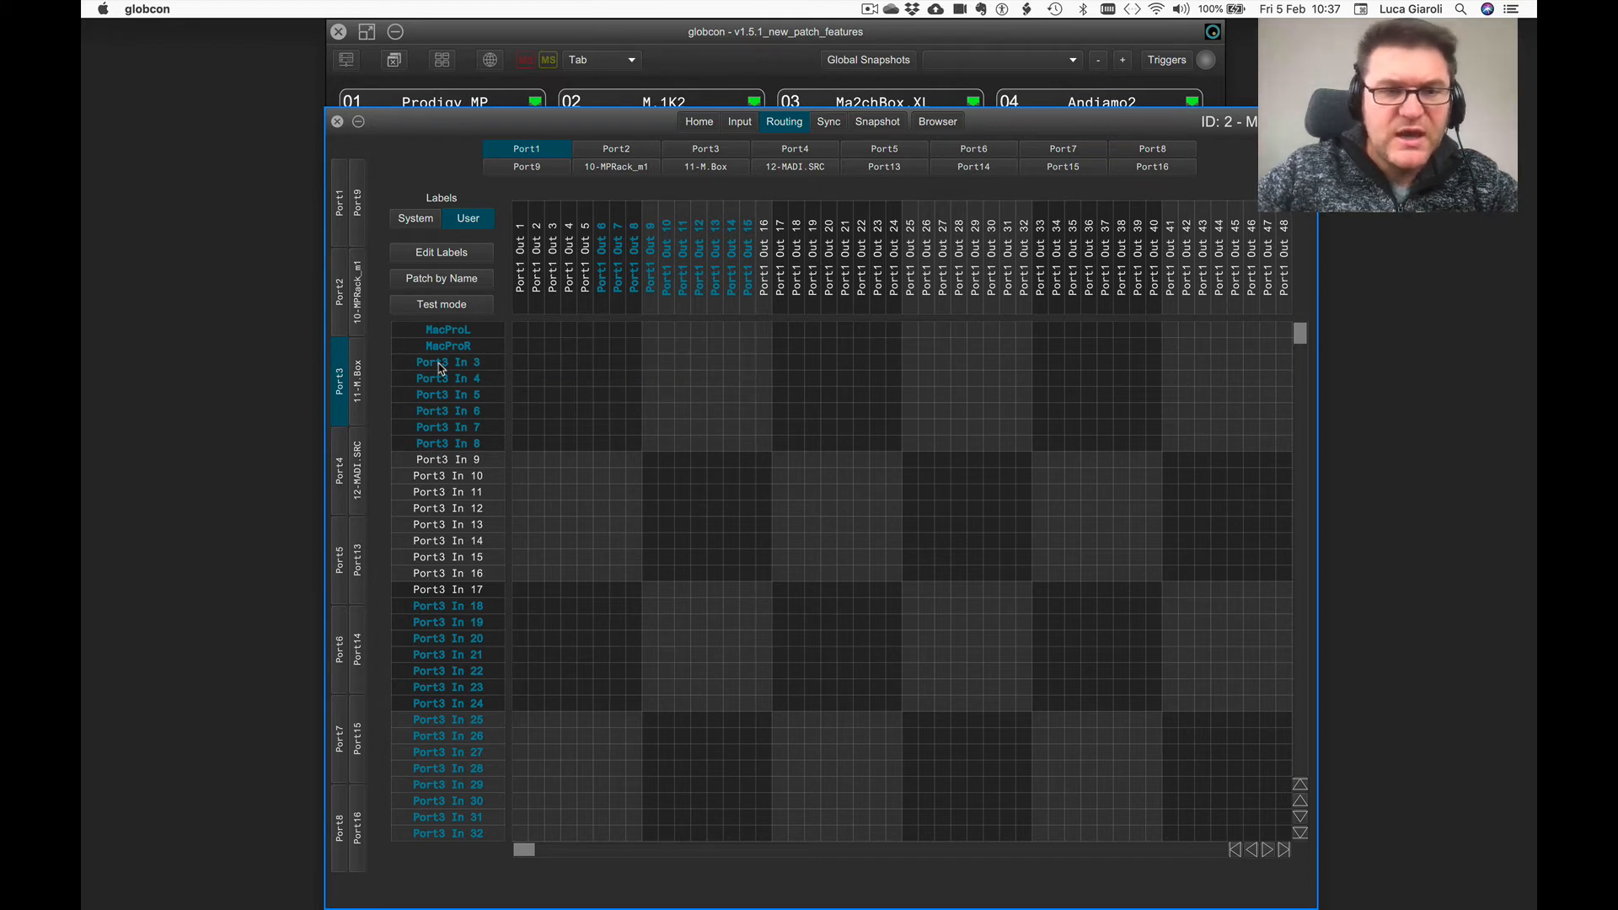
# Step: Jump from an M.1K2 Port3 input label to its patched outputs, then cycle to the next destination
pyautogui.click(705, 148)
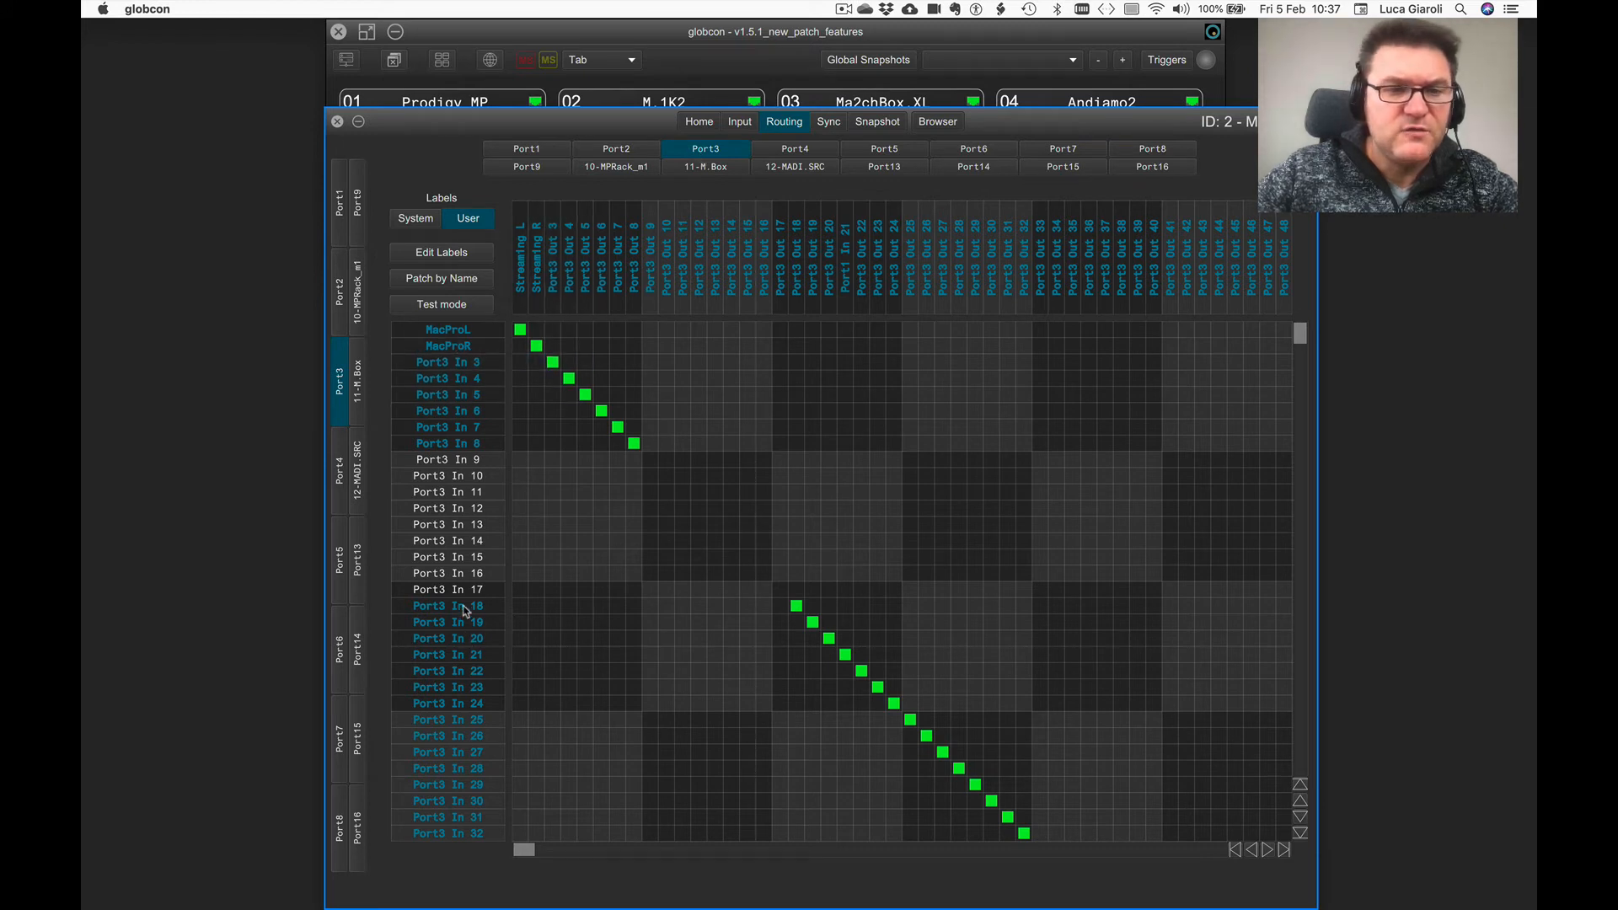
pyautogui.moveTo(461, 645)
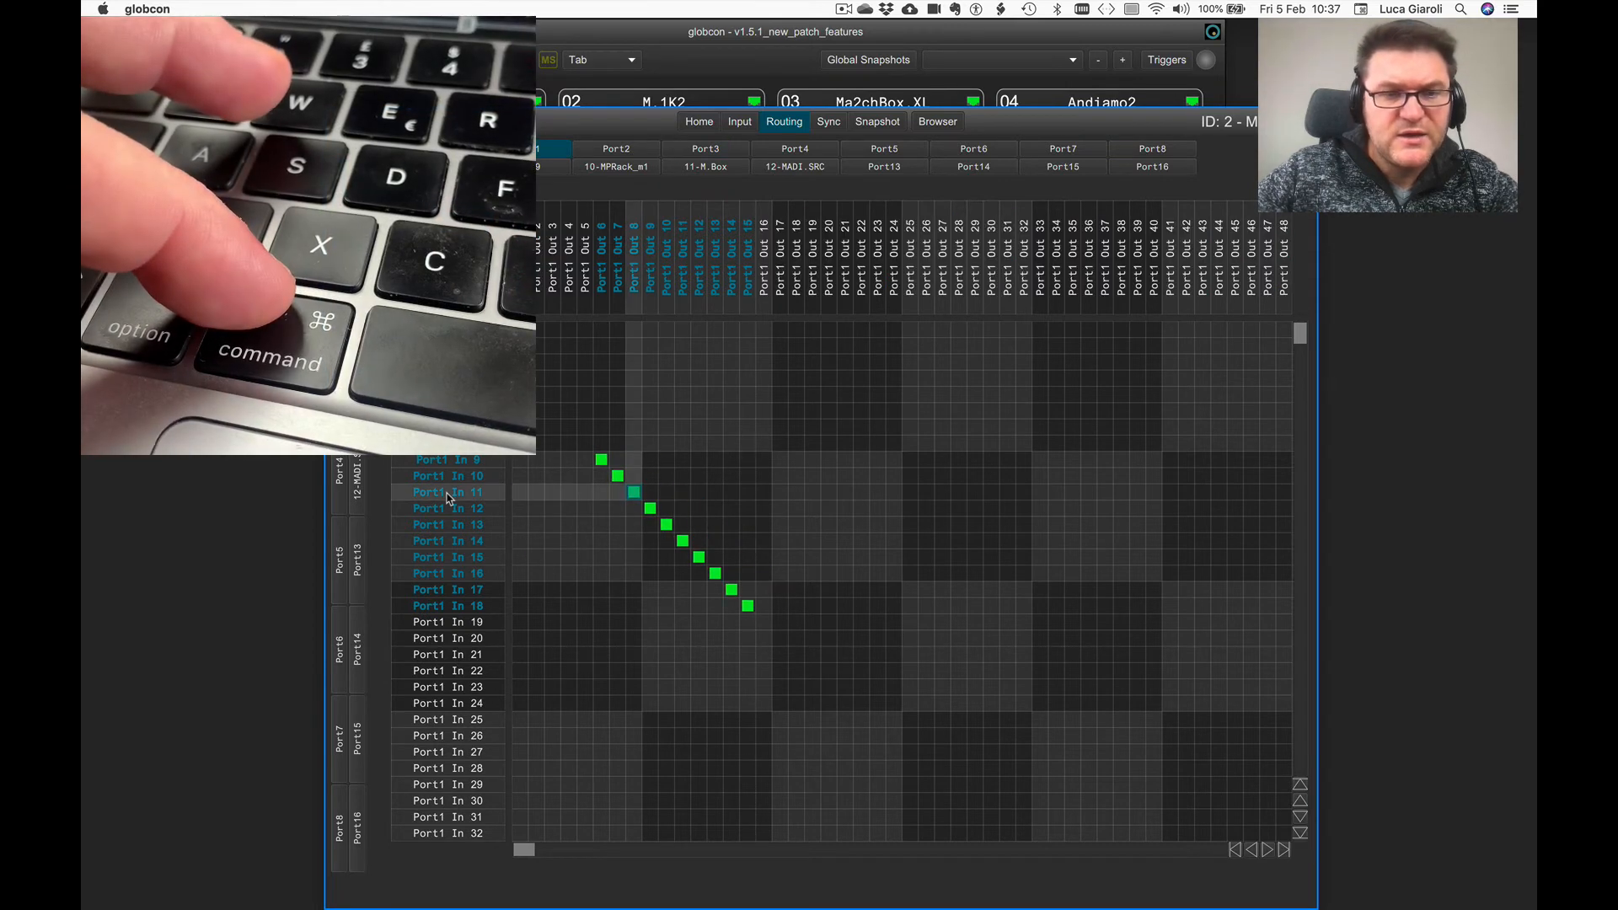
pyautogui.click(884, 166)
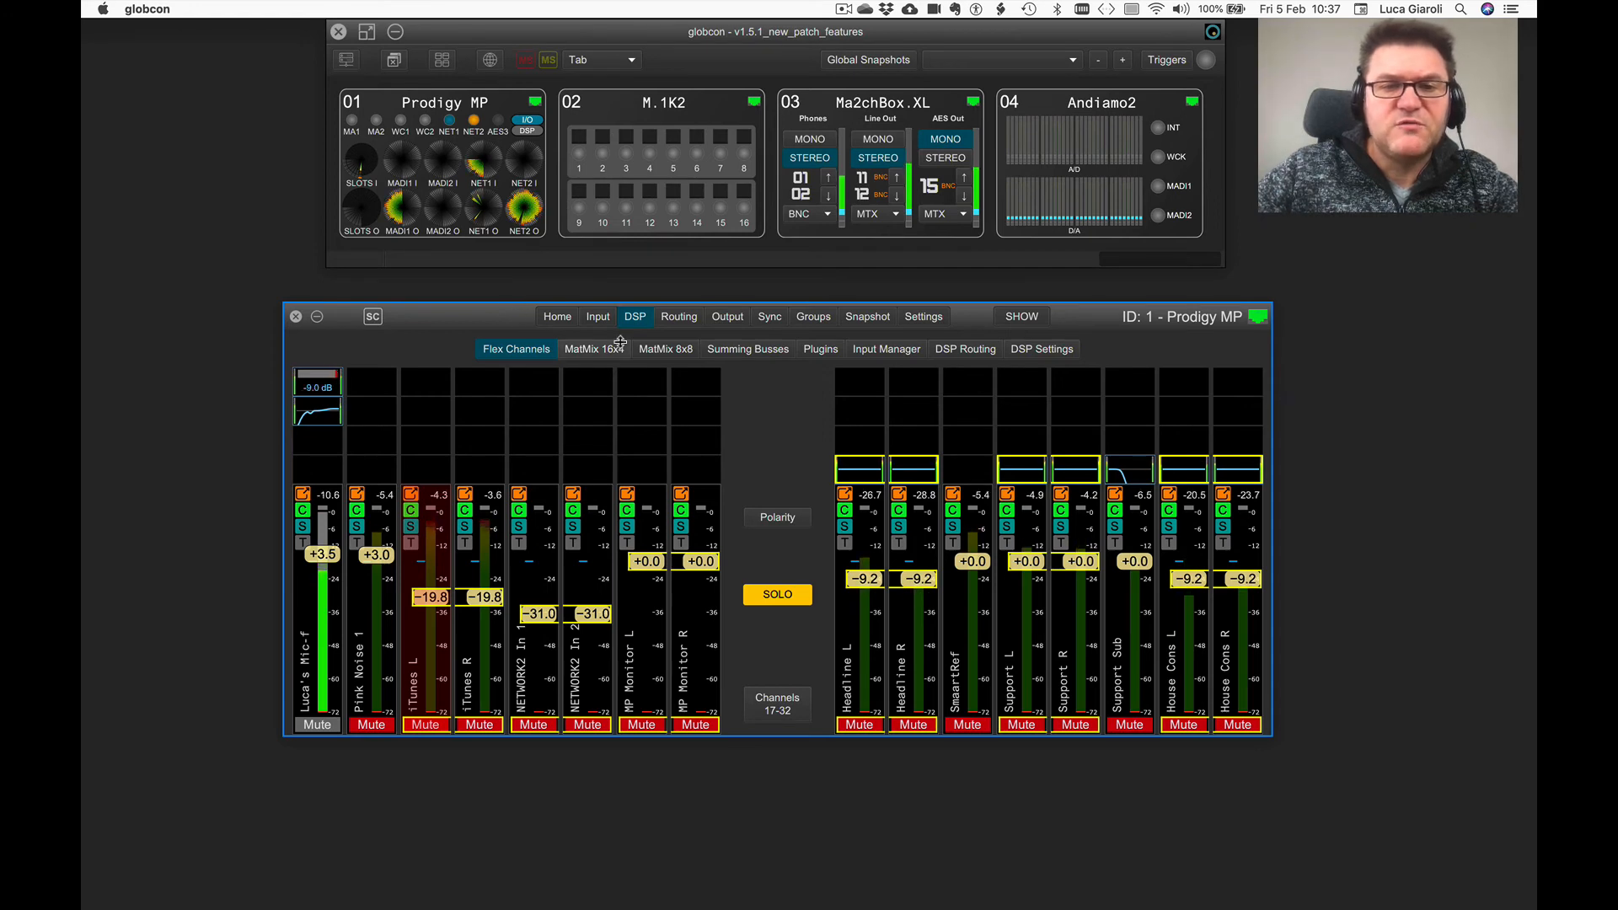
# Step: Show Prodigy MP's S1 MIC inputs and jump to SLOT1 In 1's NETWORK1 Out 28 patch
pyautogui.click(678, 160)
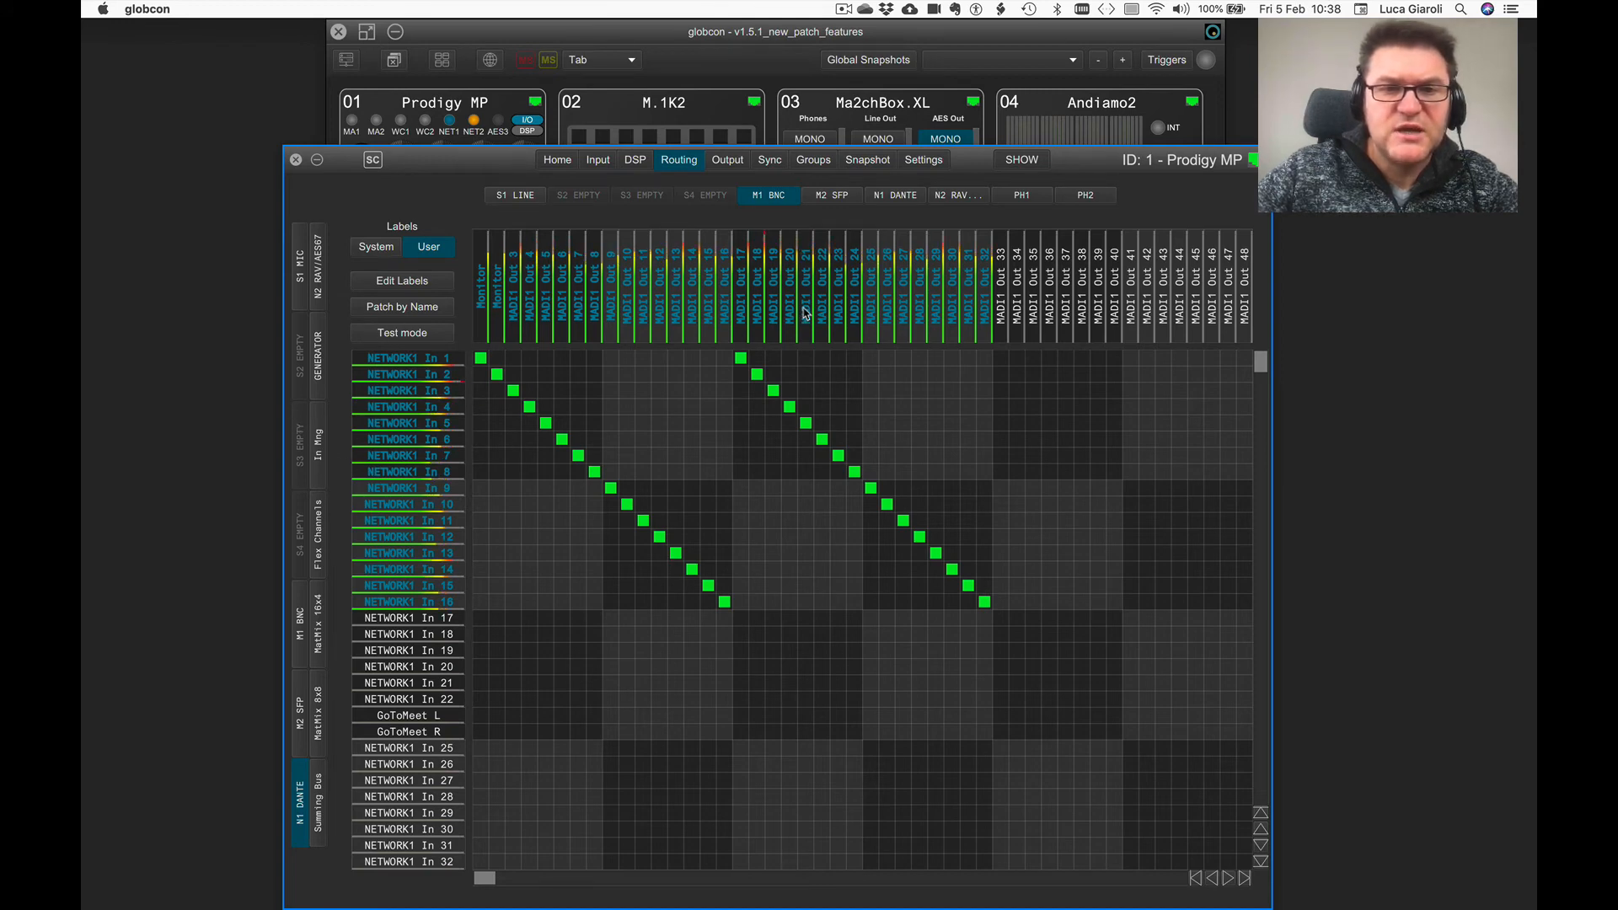
pyautogui.click(293, 265)
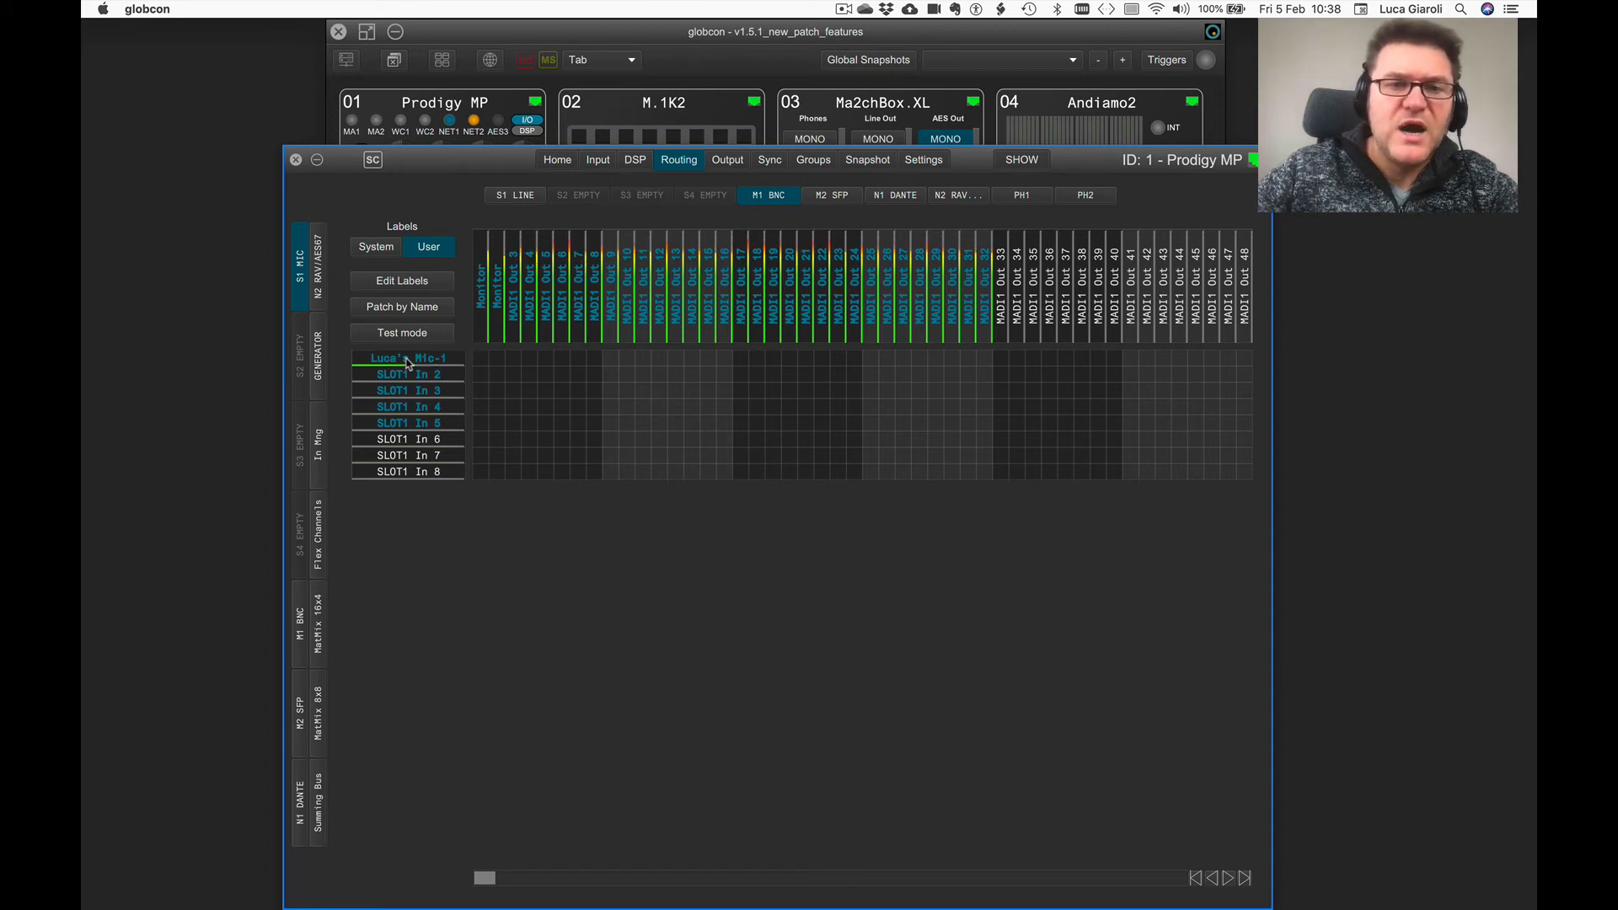
pyautogui.moveTo(407, 358)
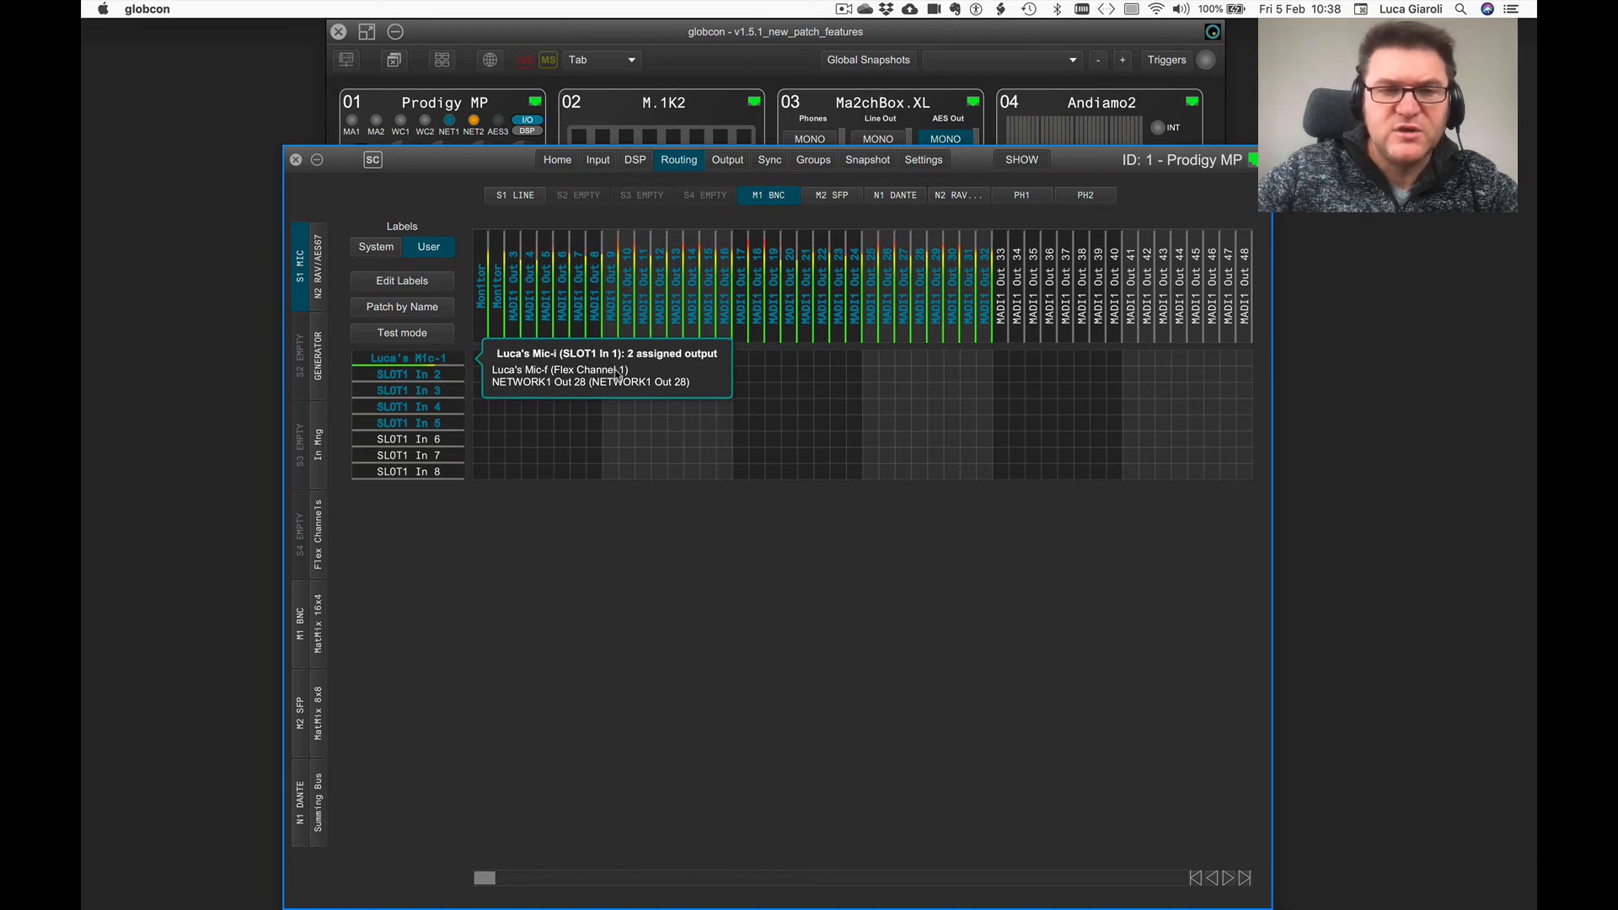
pyautogui.moveTo(531, 390)
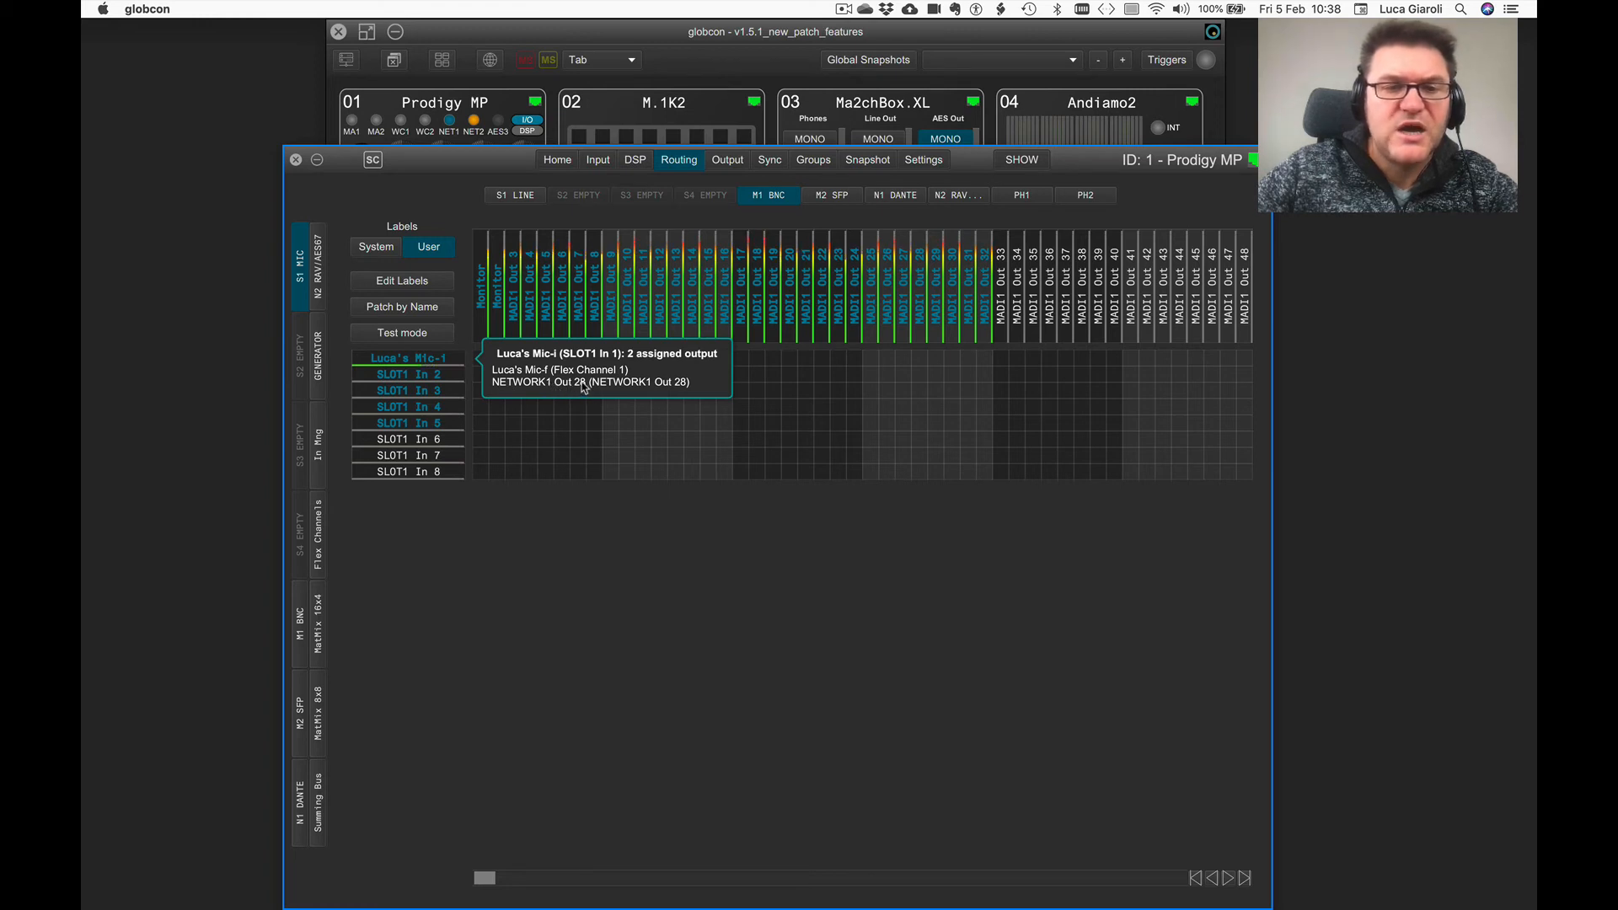
pyautogui.moveTo(663, 197)
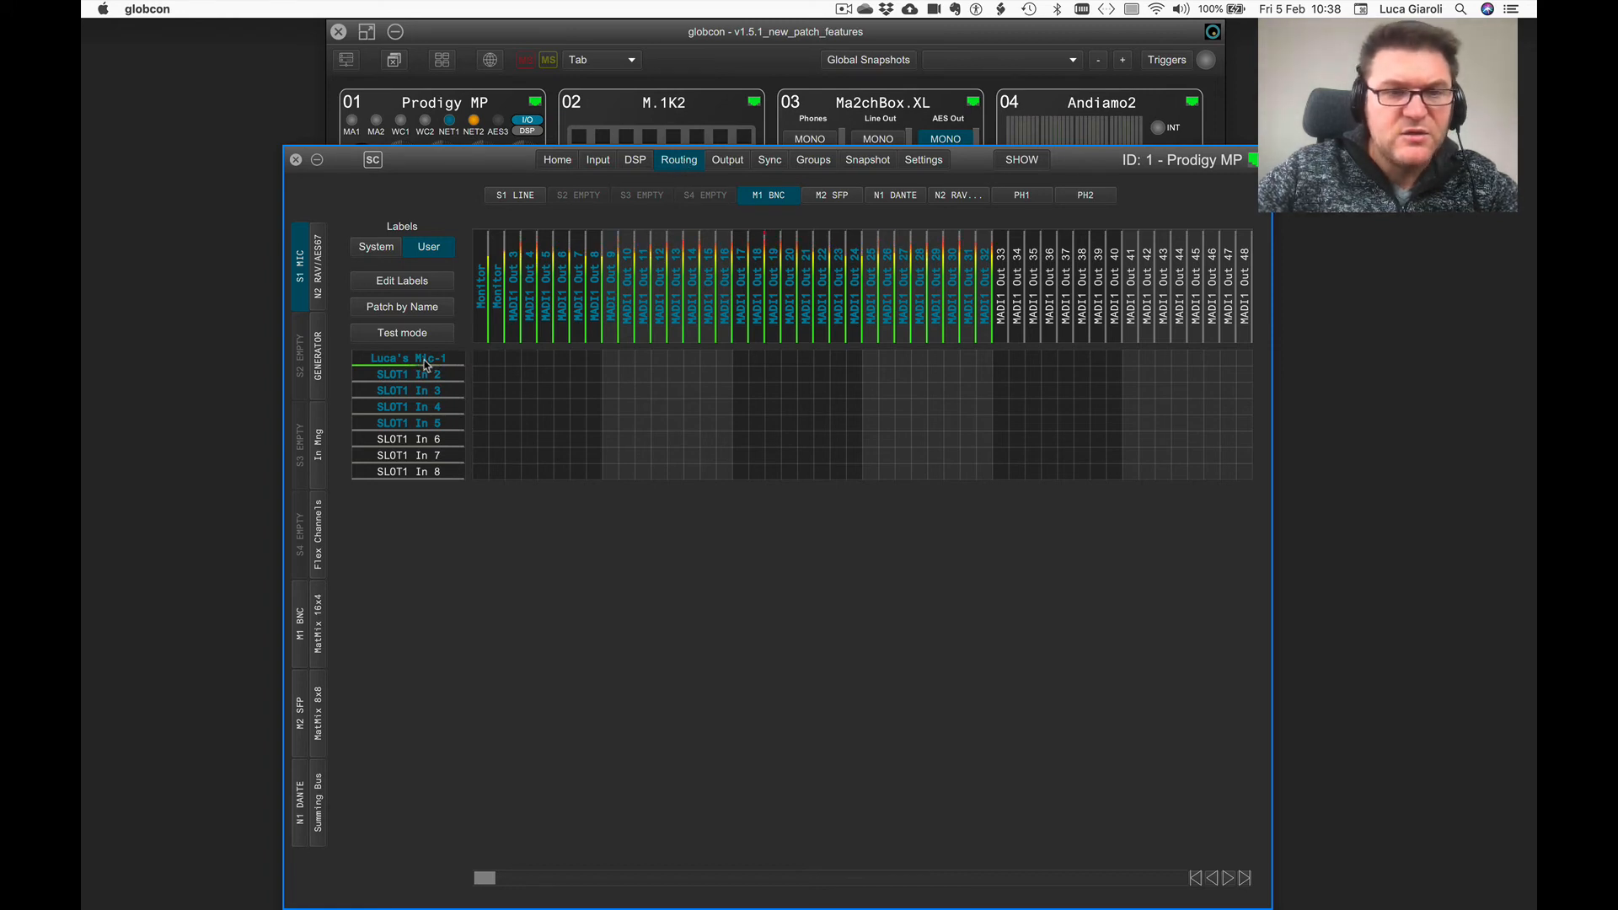
pyautogui.click(895, 194)
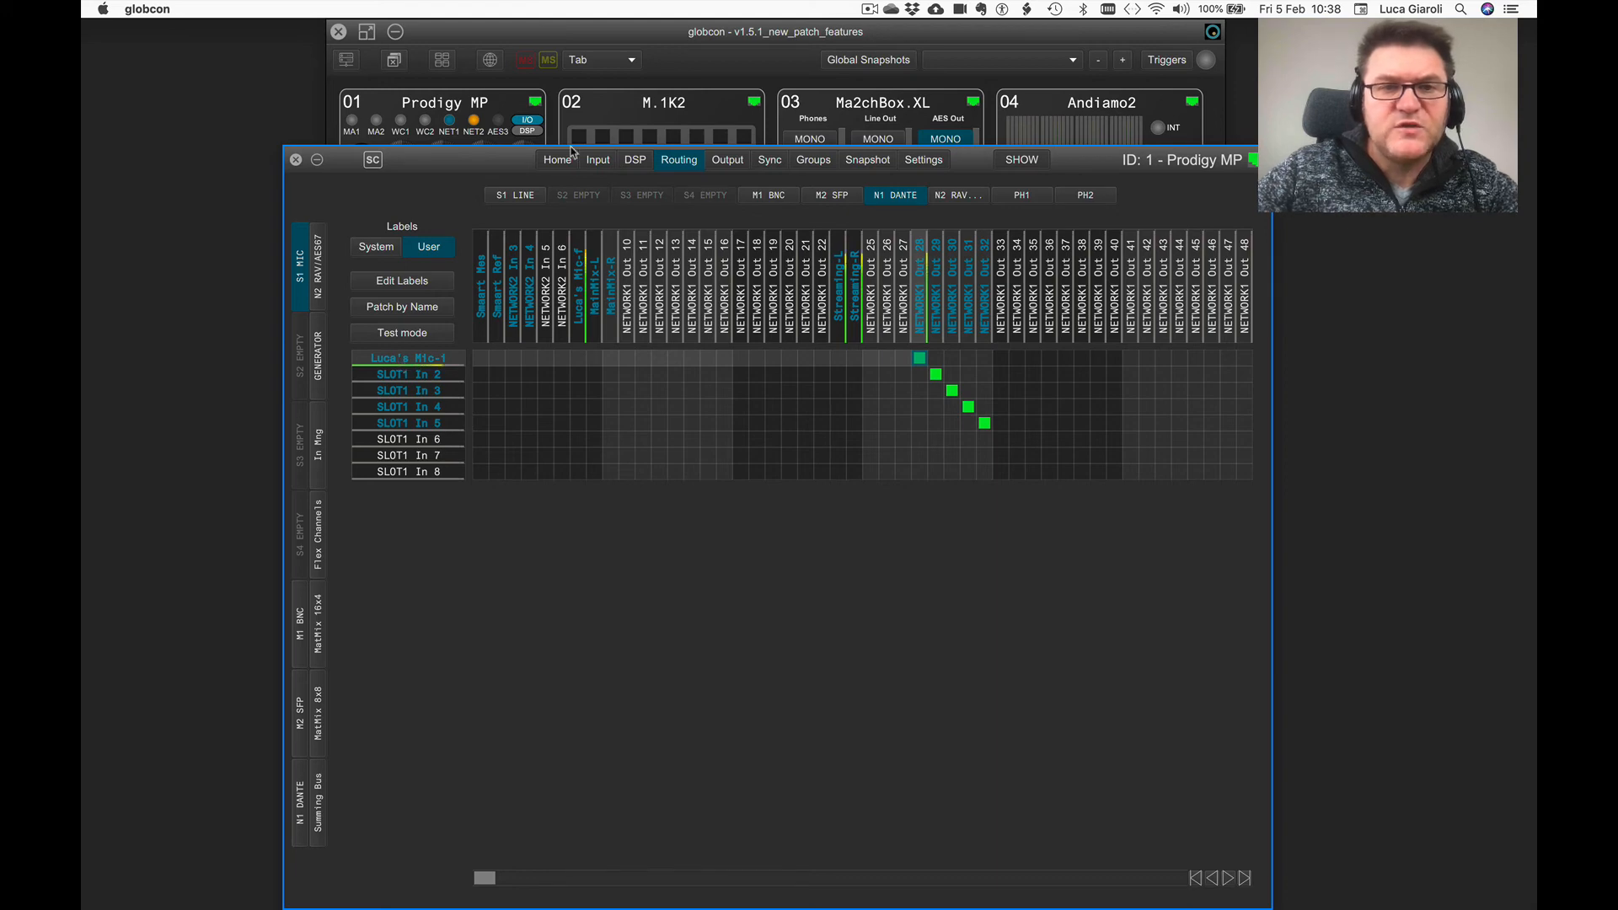
# Step: Follow SLOT1 In 1 into DSP routing, check Local Monitor and MatMix 5, then return to Flex Channels
pyautogui.click(634, 316)
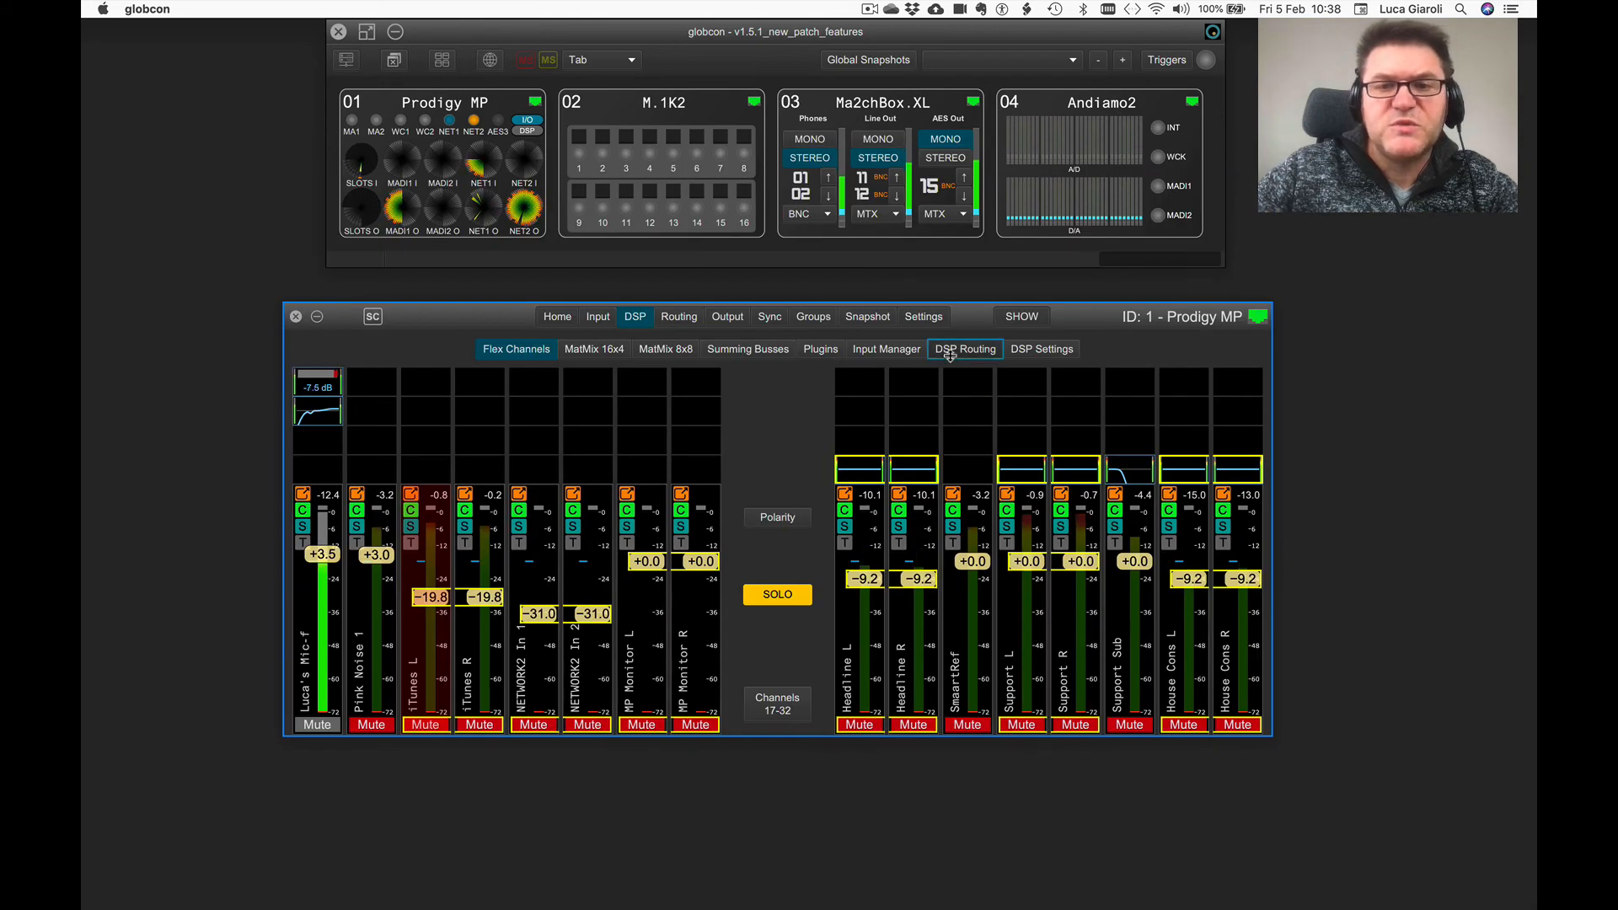
pyautogui.click(964, 349)
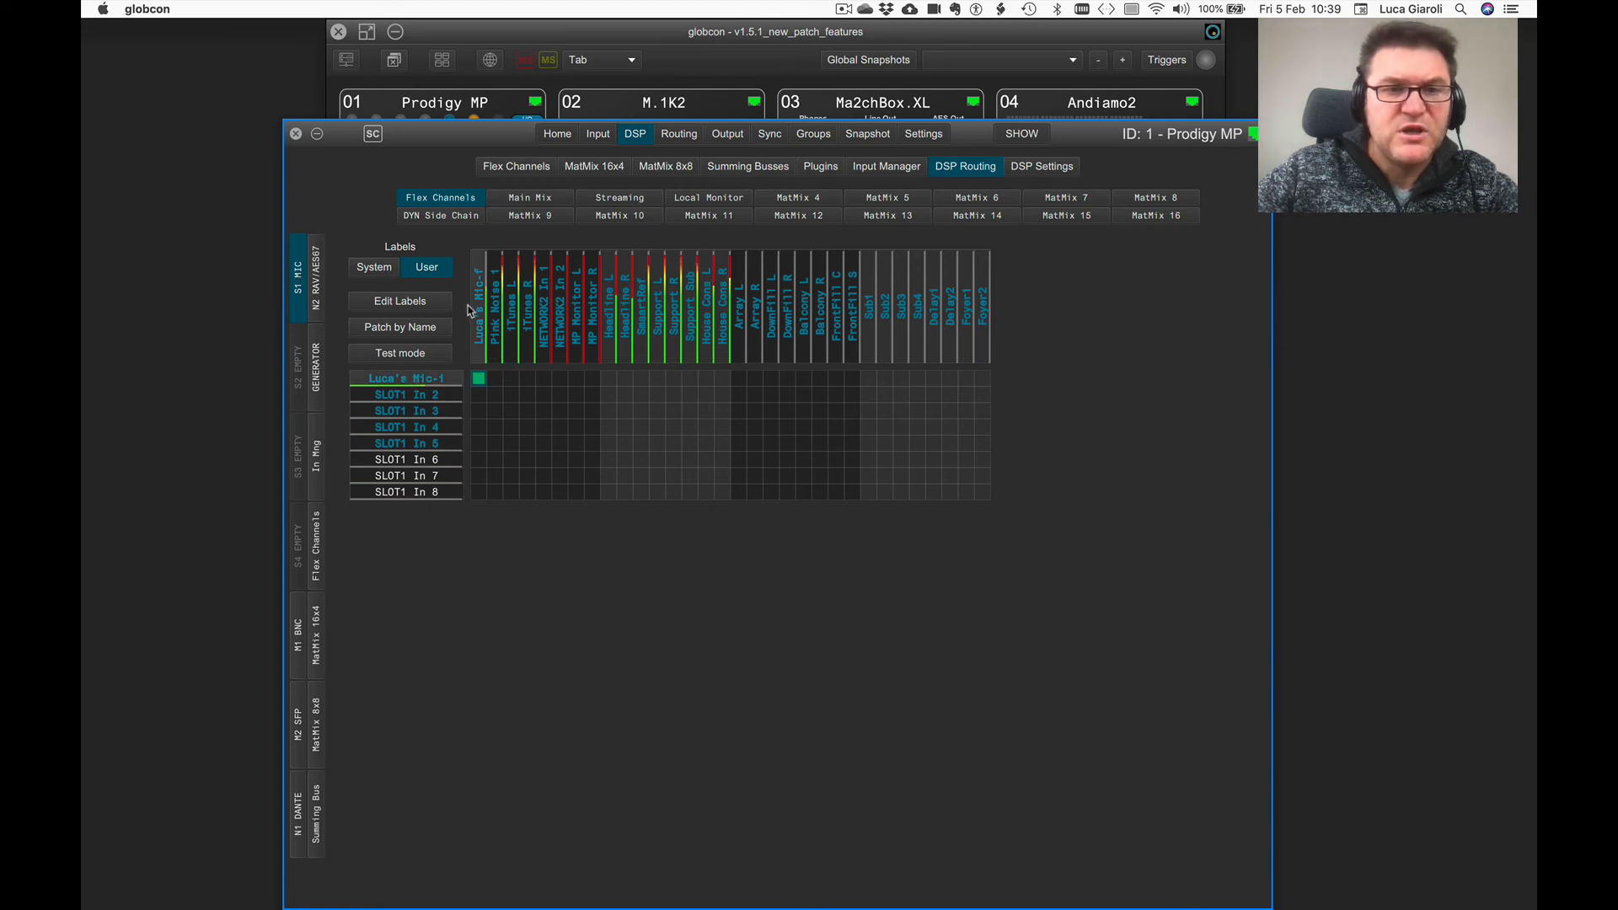
pyautogui.click(708, 197)
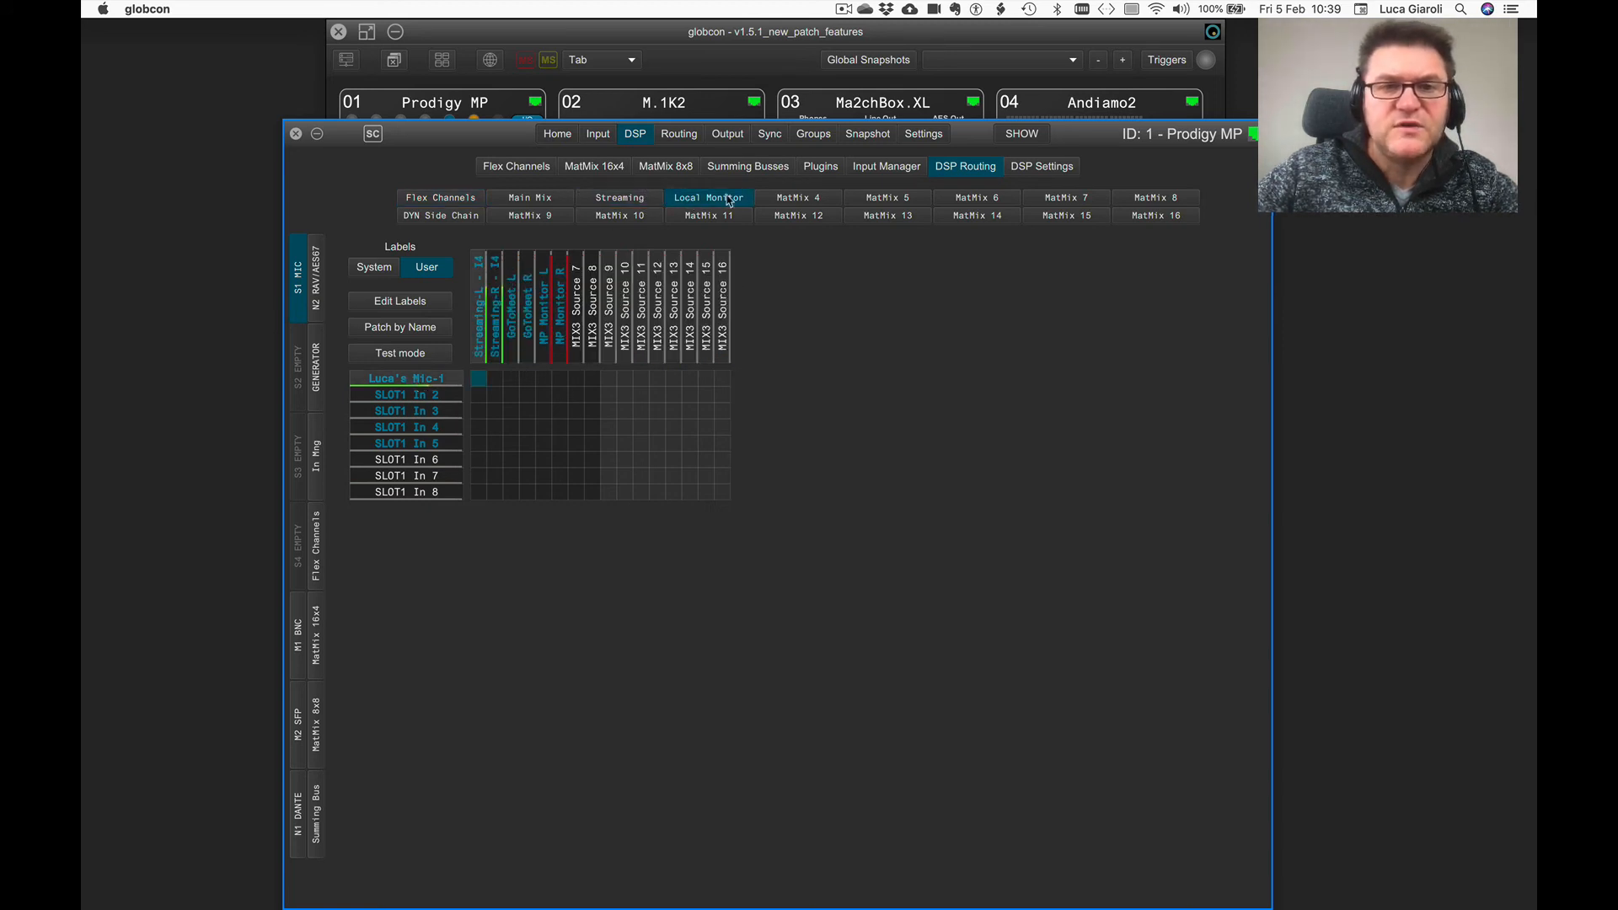
pyautogui.click(887, 197)
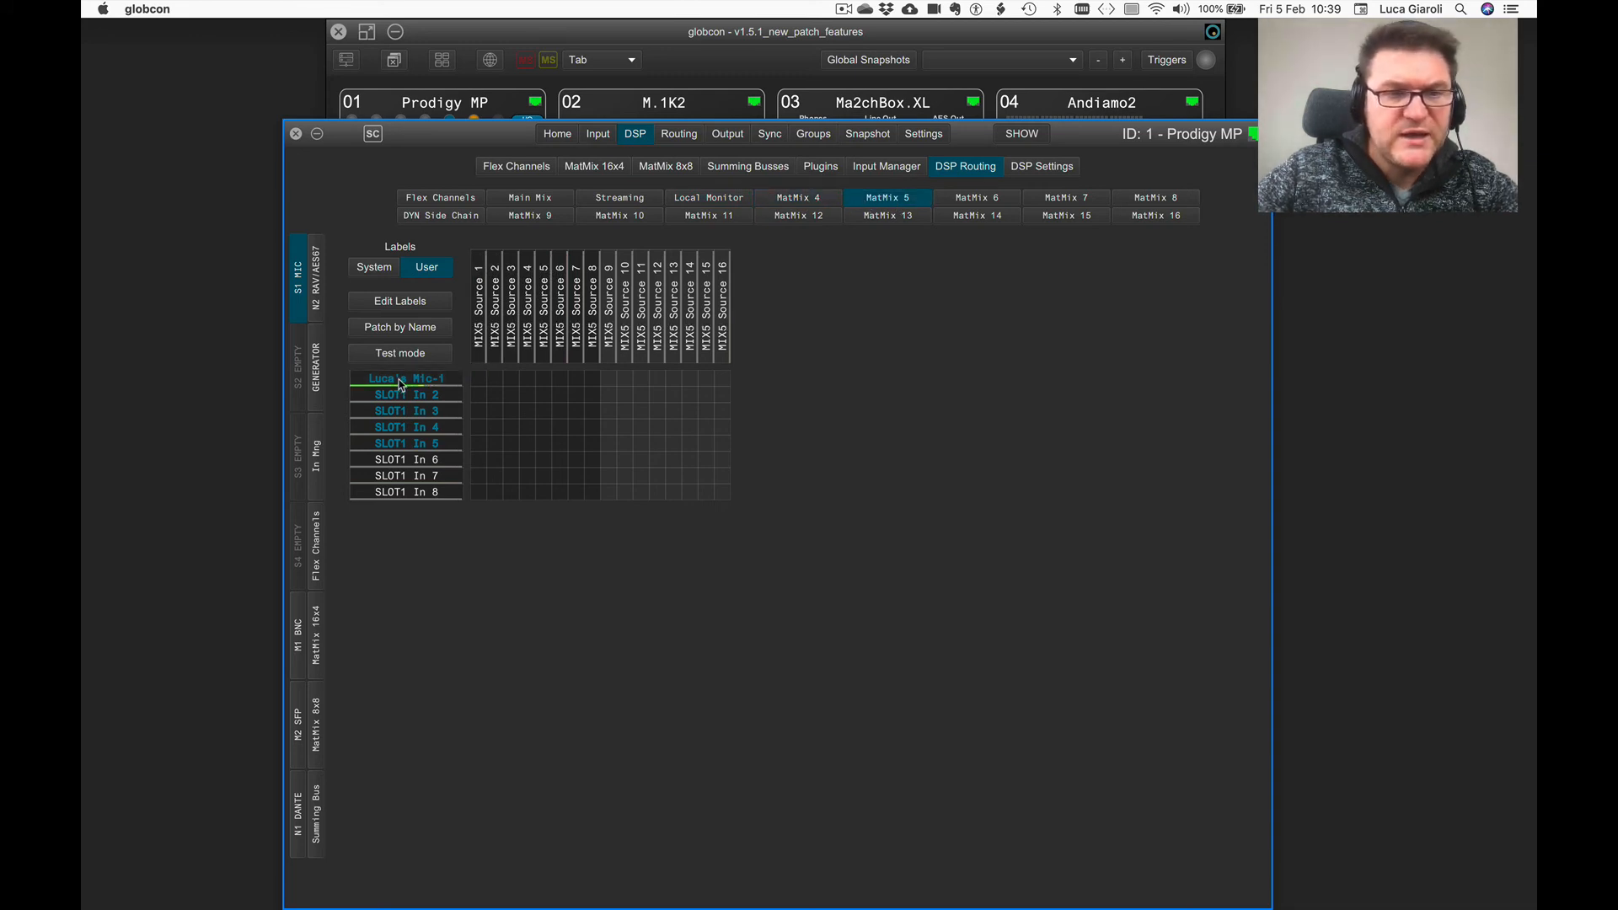
pyautogui.click(439, 197)
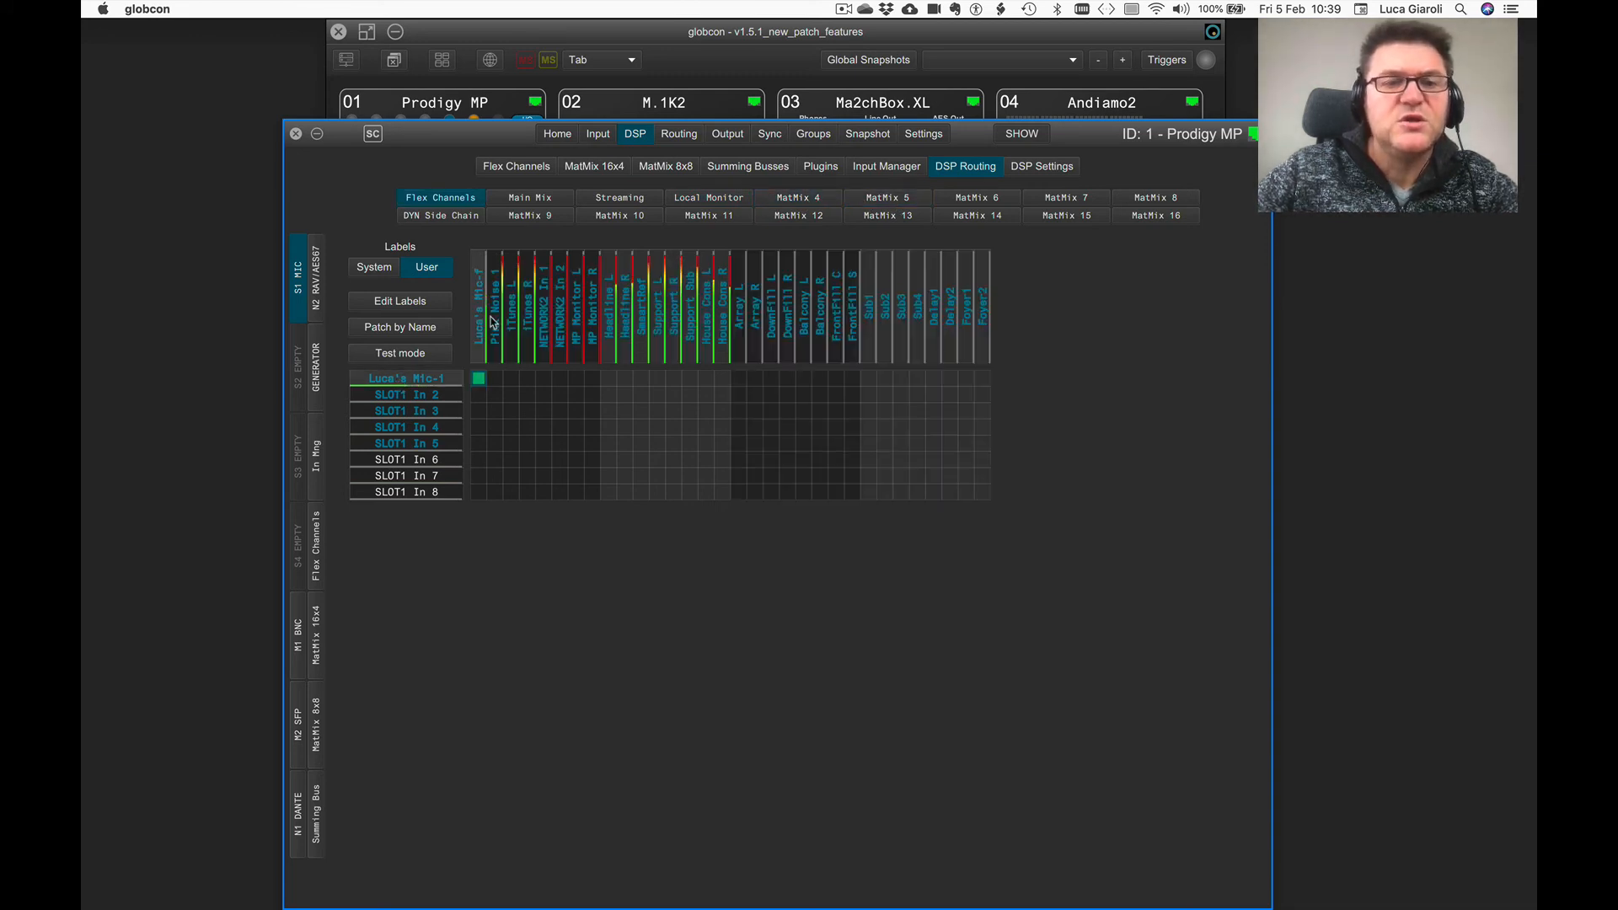